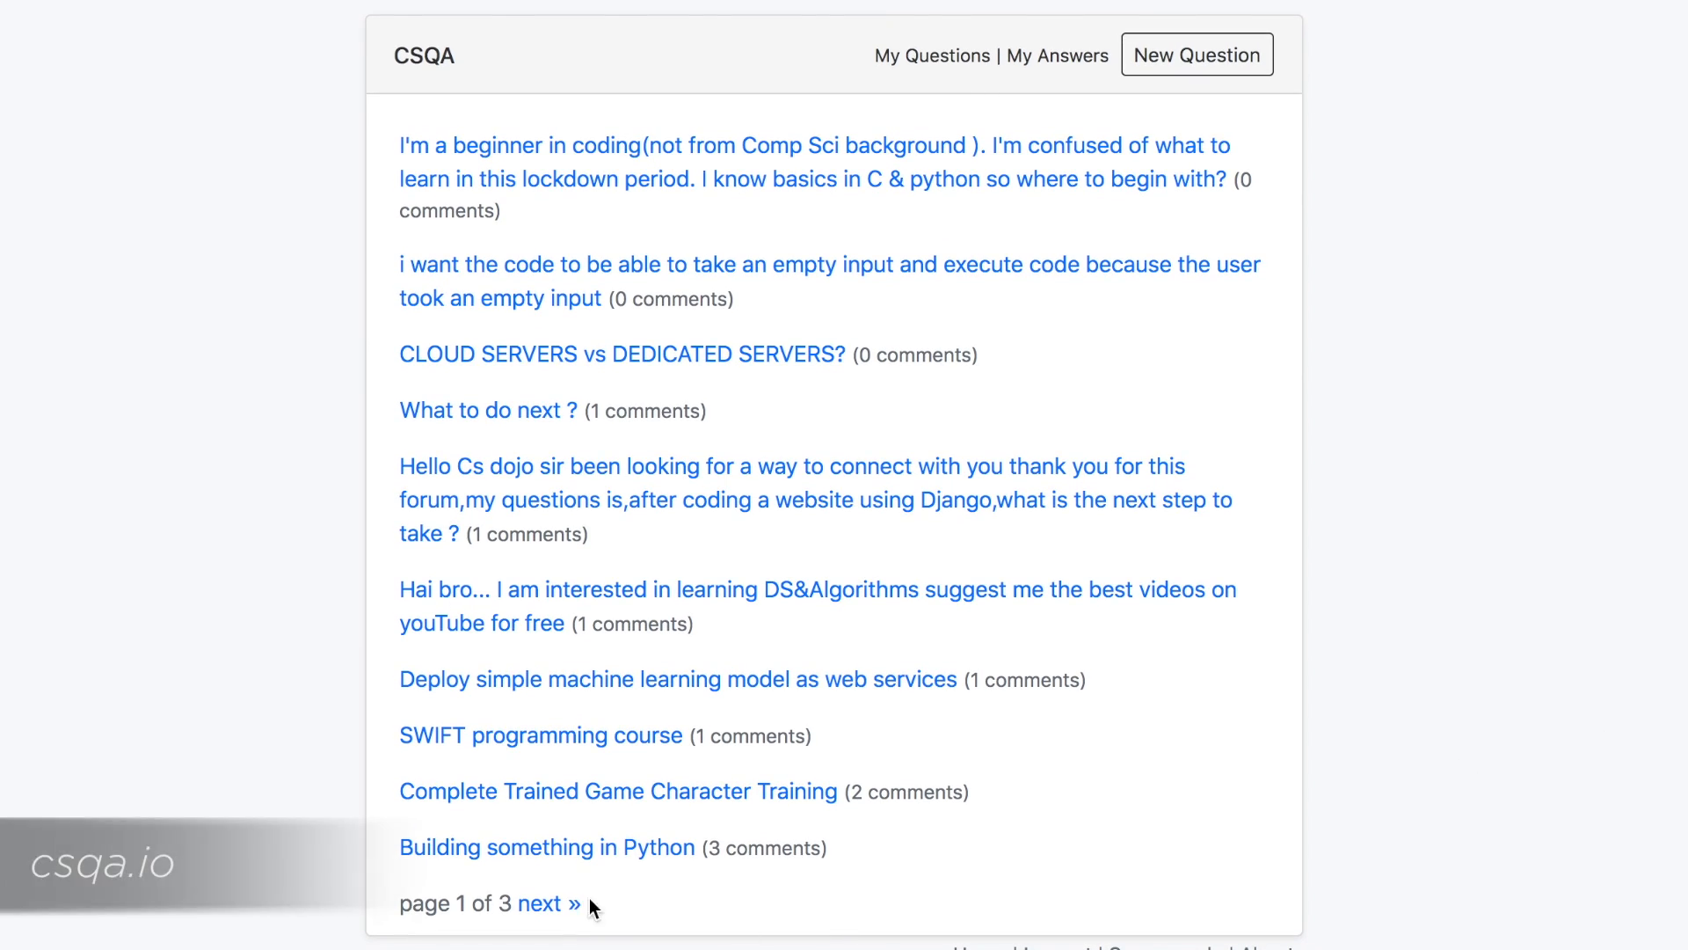
- Page through the CSQA question list, then open the 'What to do next ?' question
left_click(547, 902)
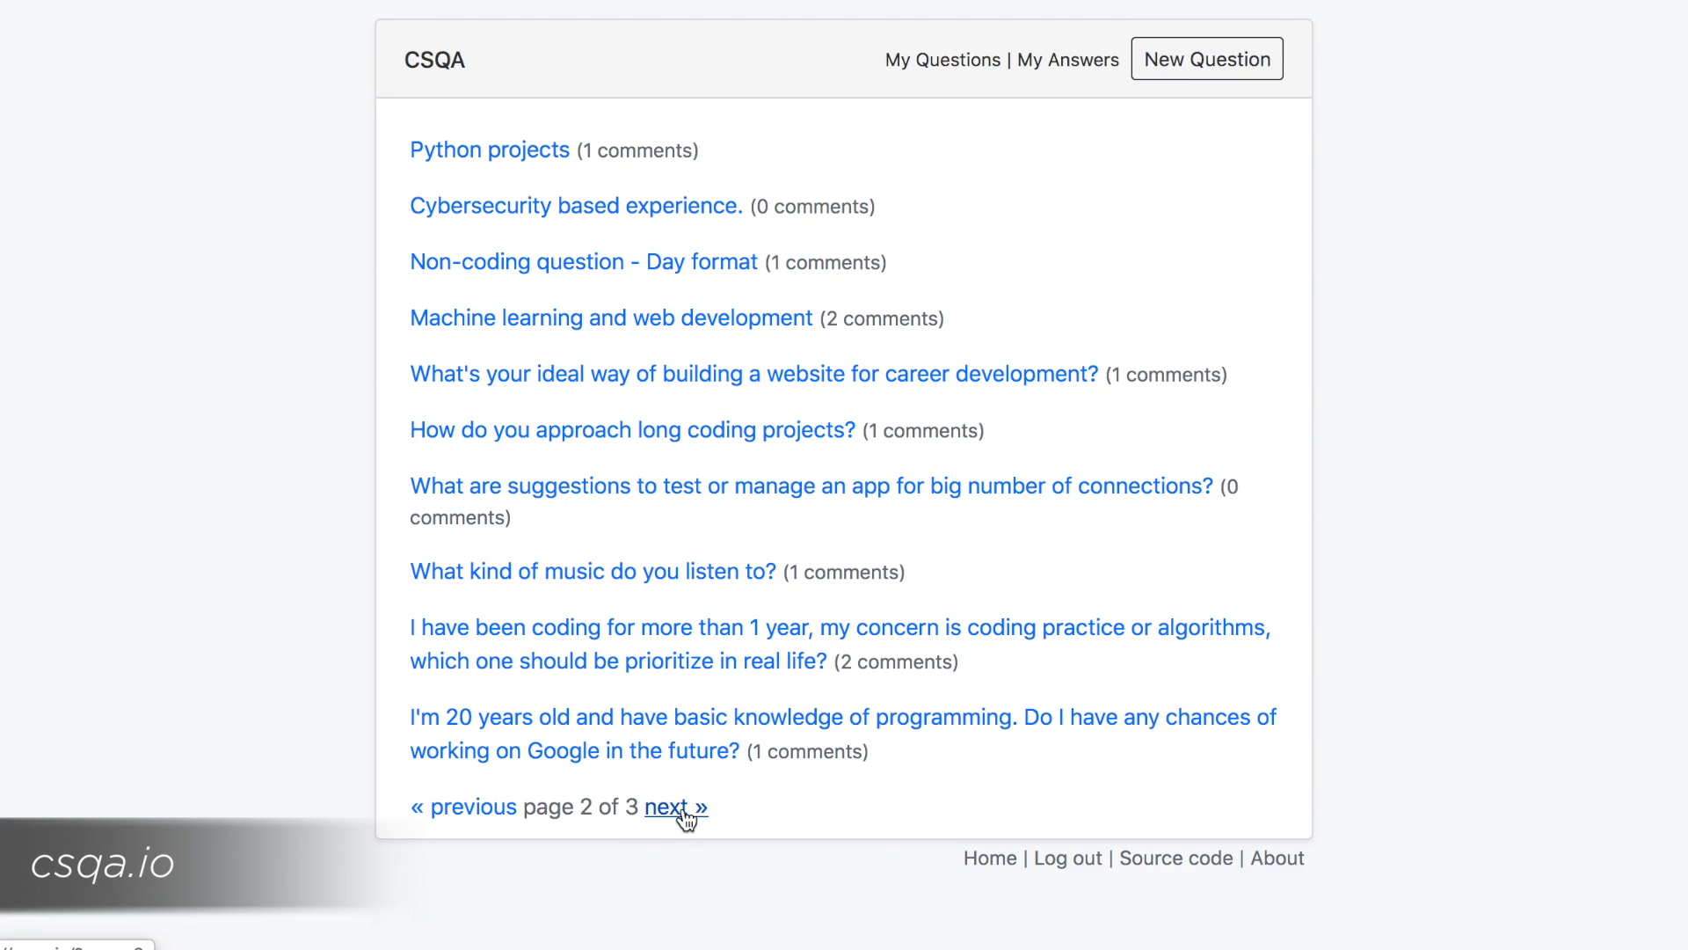
left_click(667, 807)
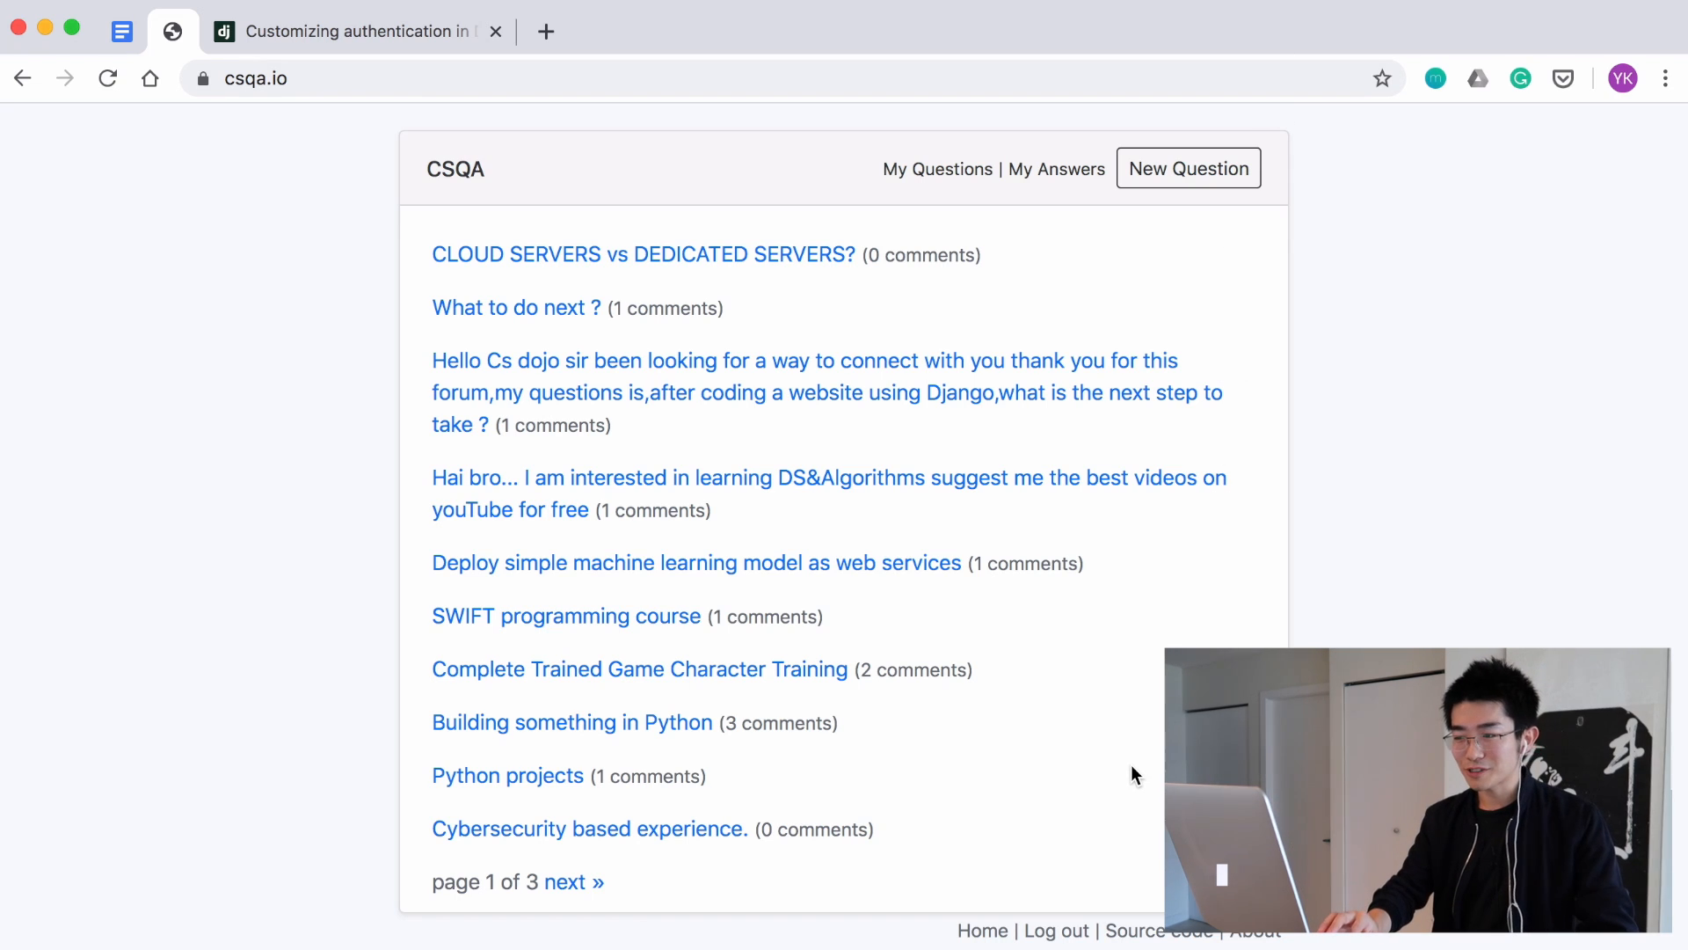
mouse_move(516, 307)
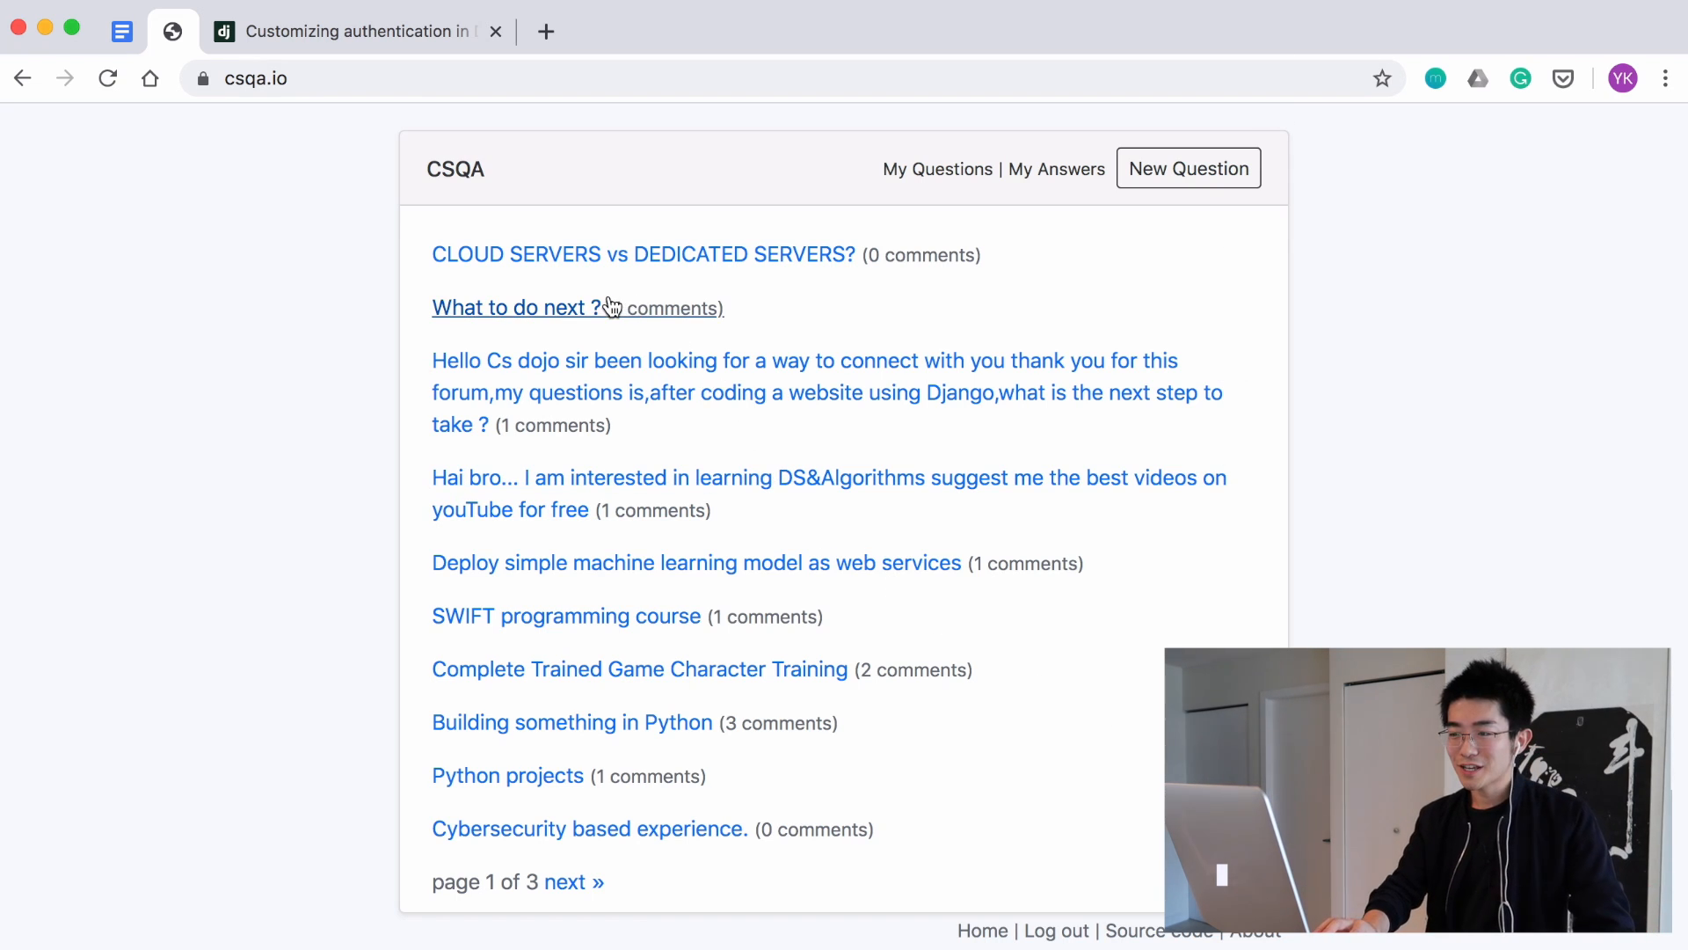
left_click(804, 359)
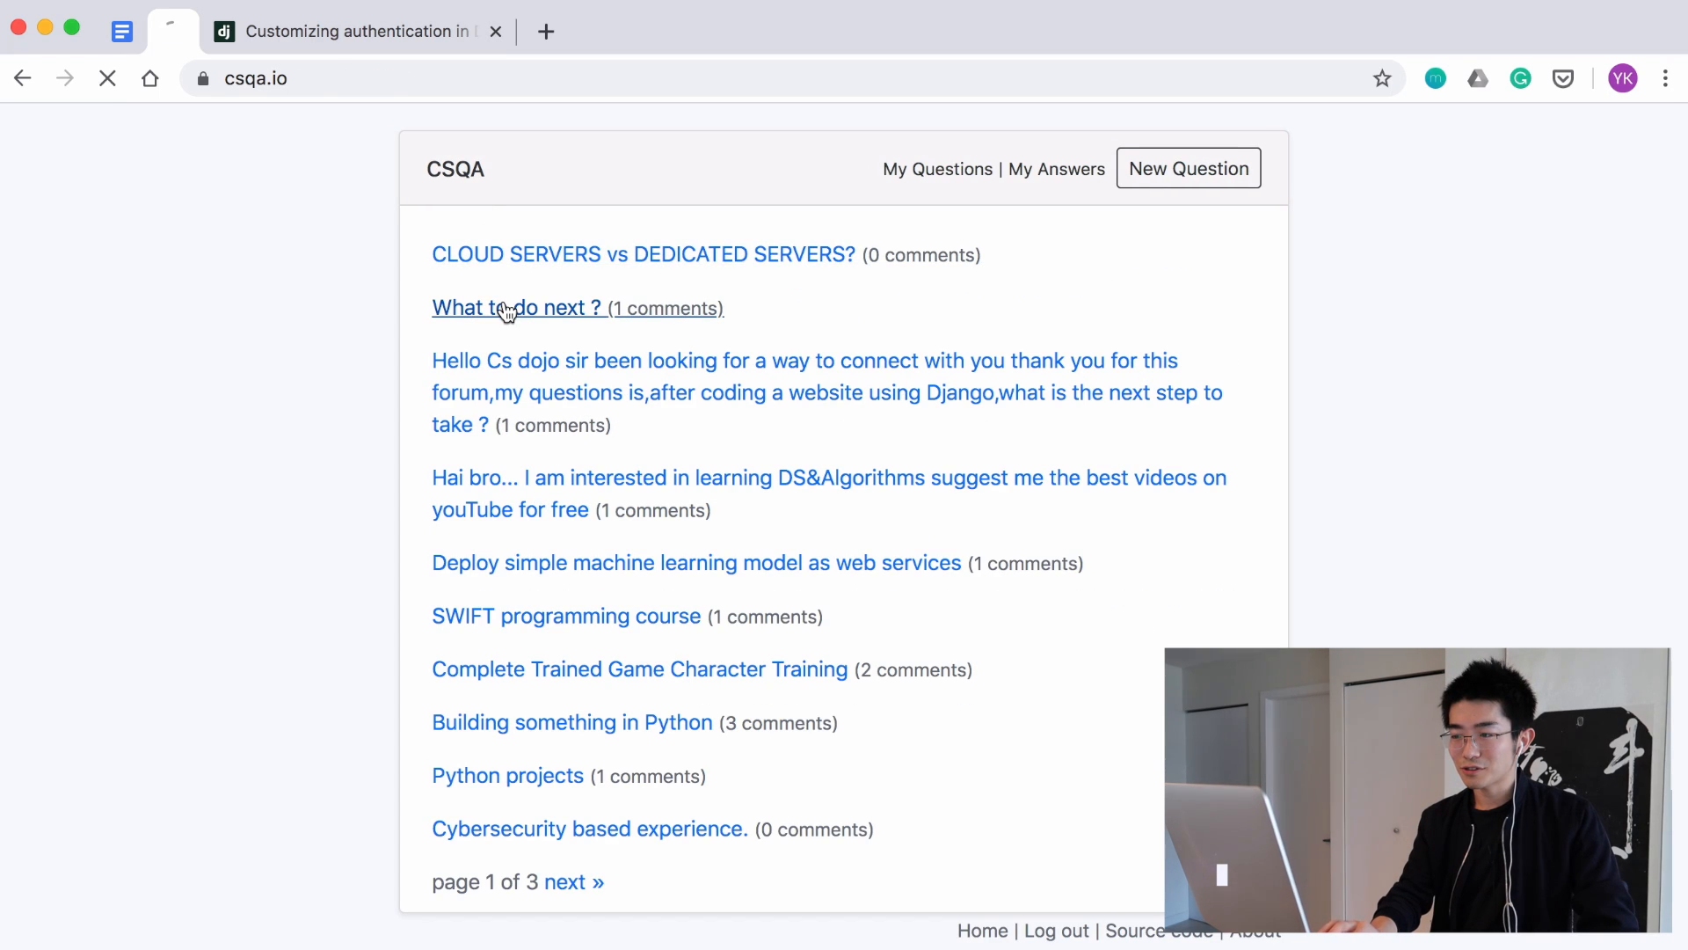
left_click(517, 308)
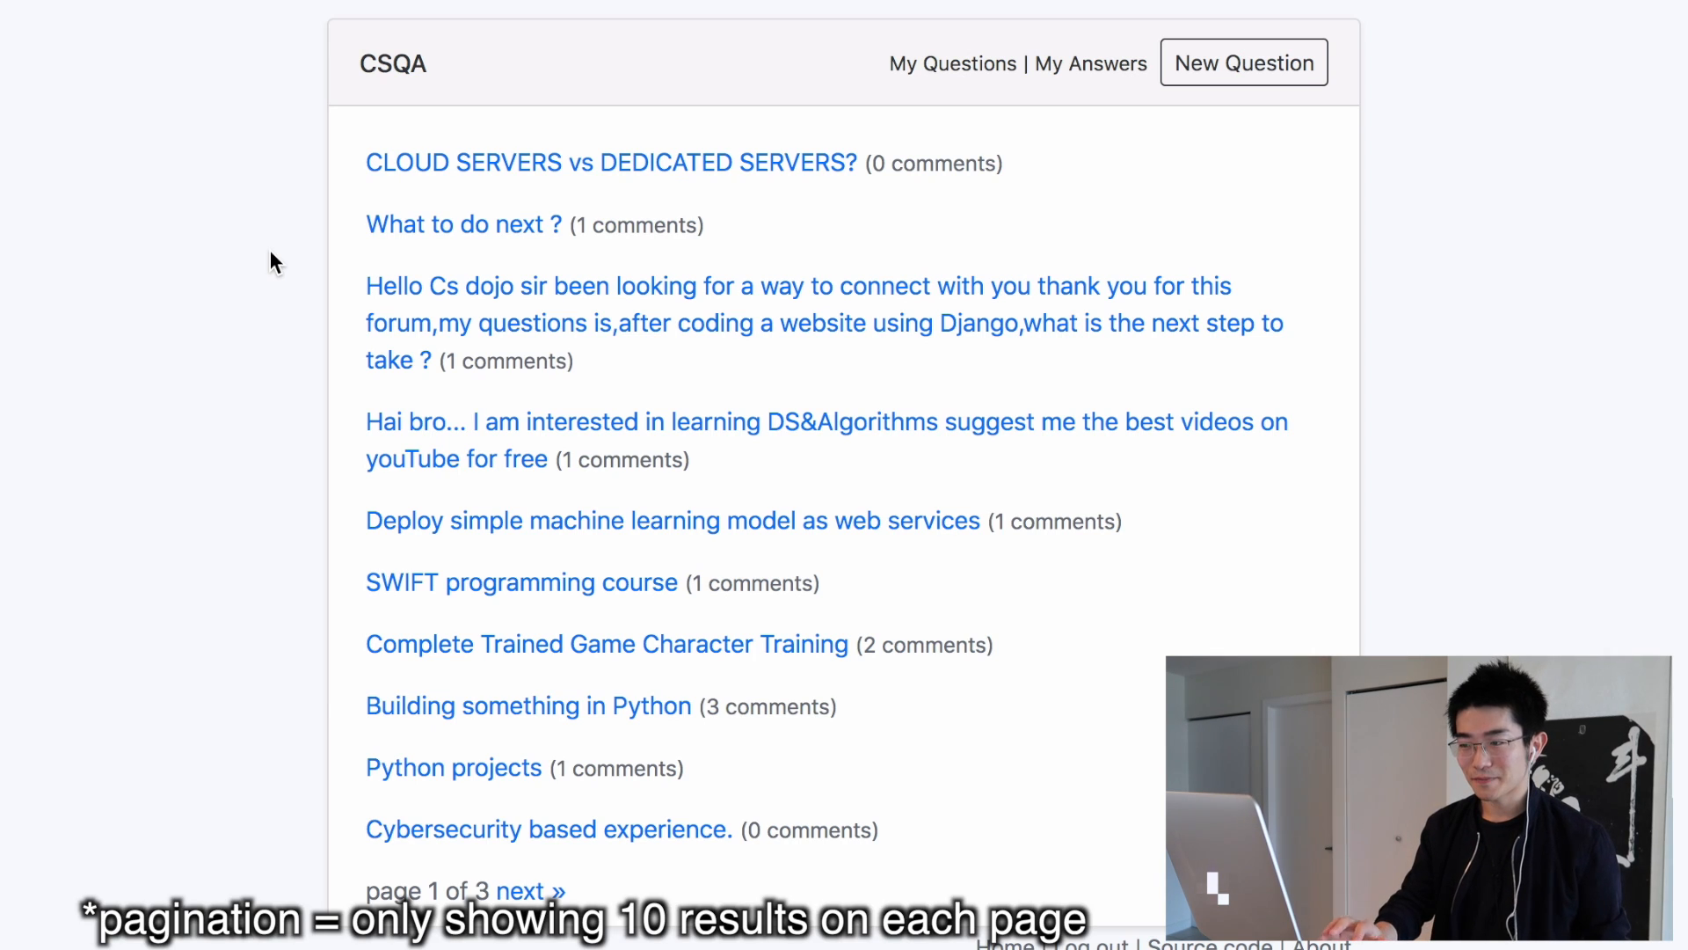
mouse_move(299, 191)
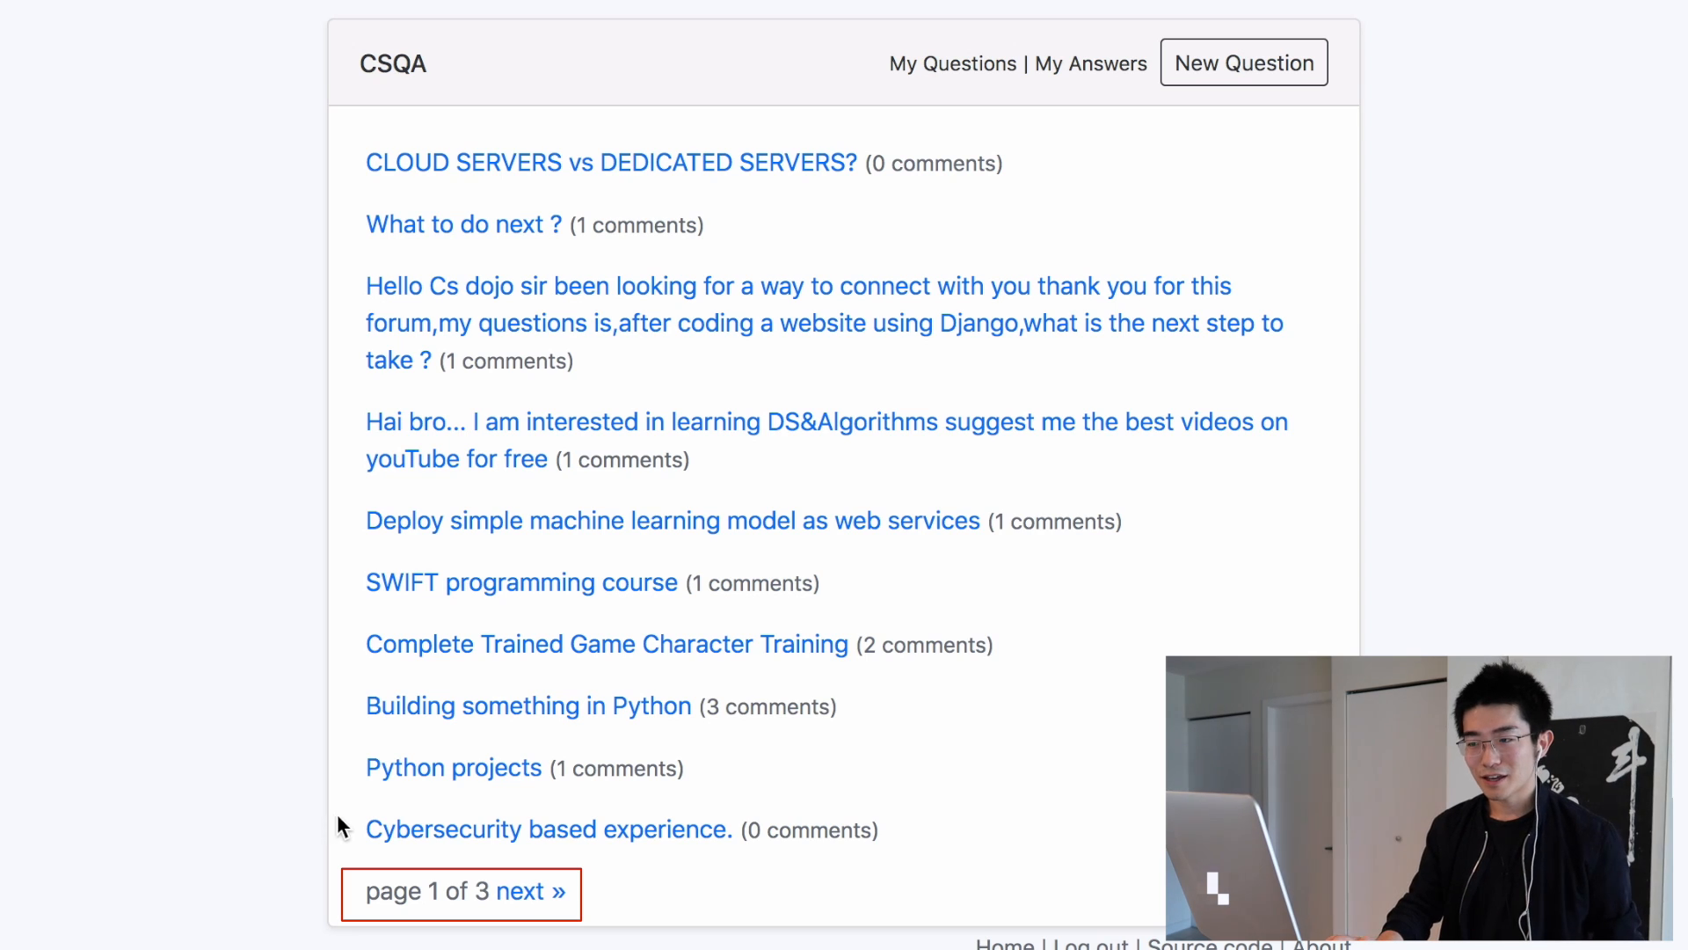
- Open 'What to do next ?' from page 1 of 3 of the question list
left_click(801, 322)
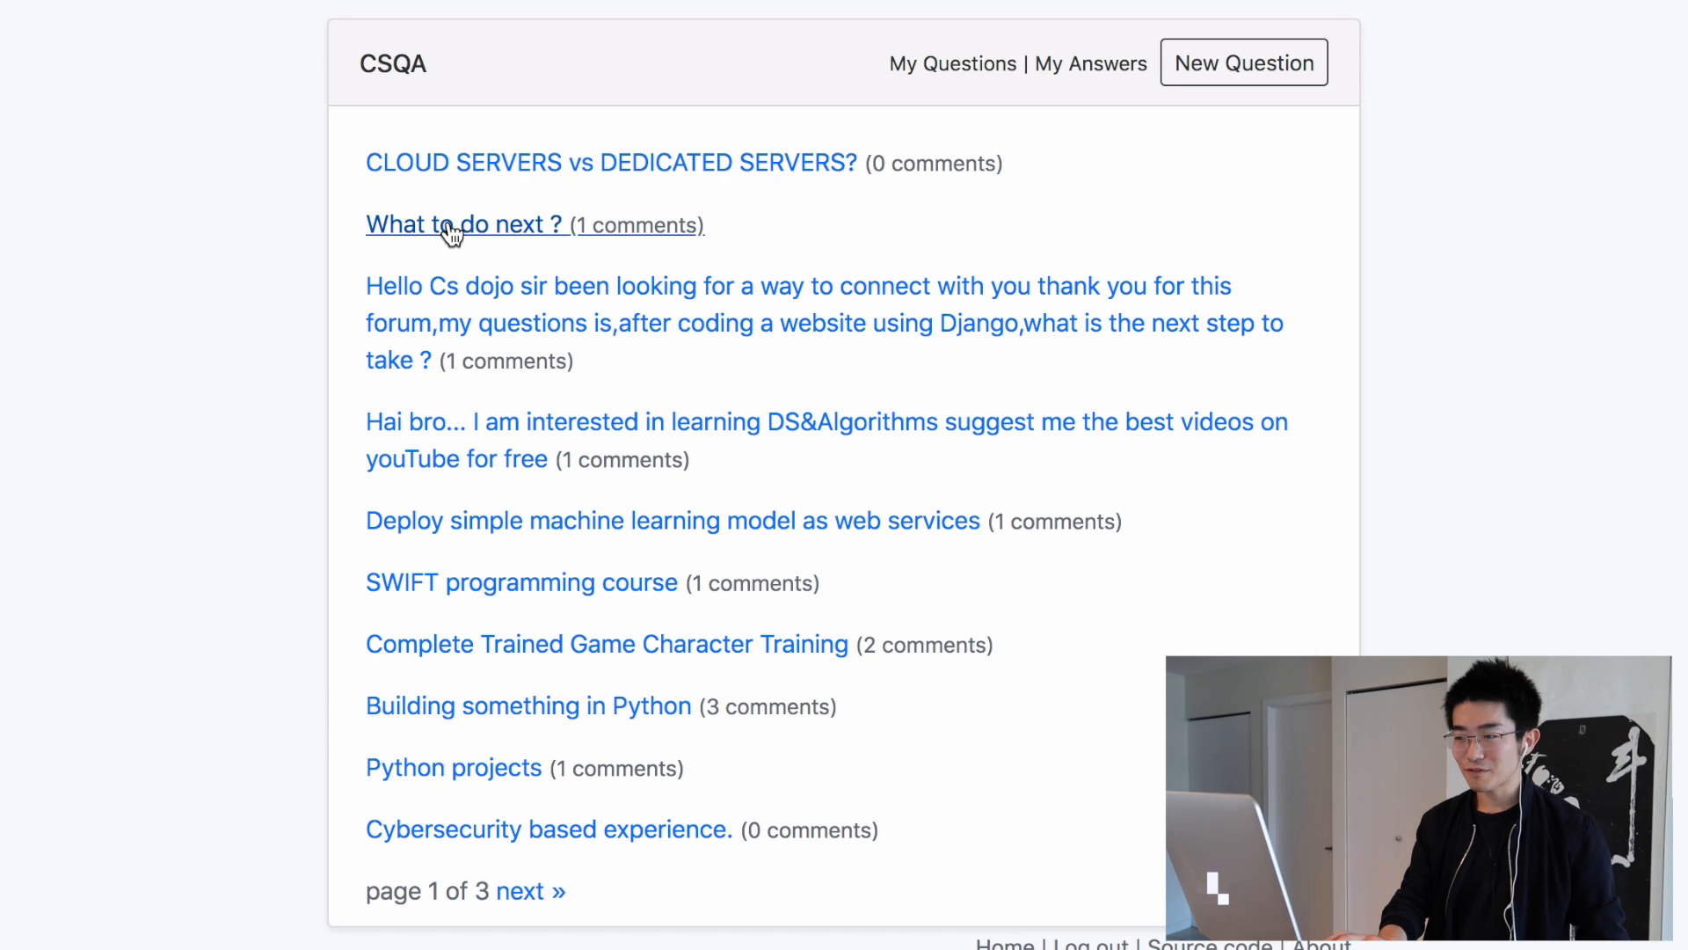
left_click(466, 224)
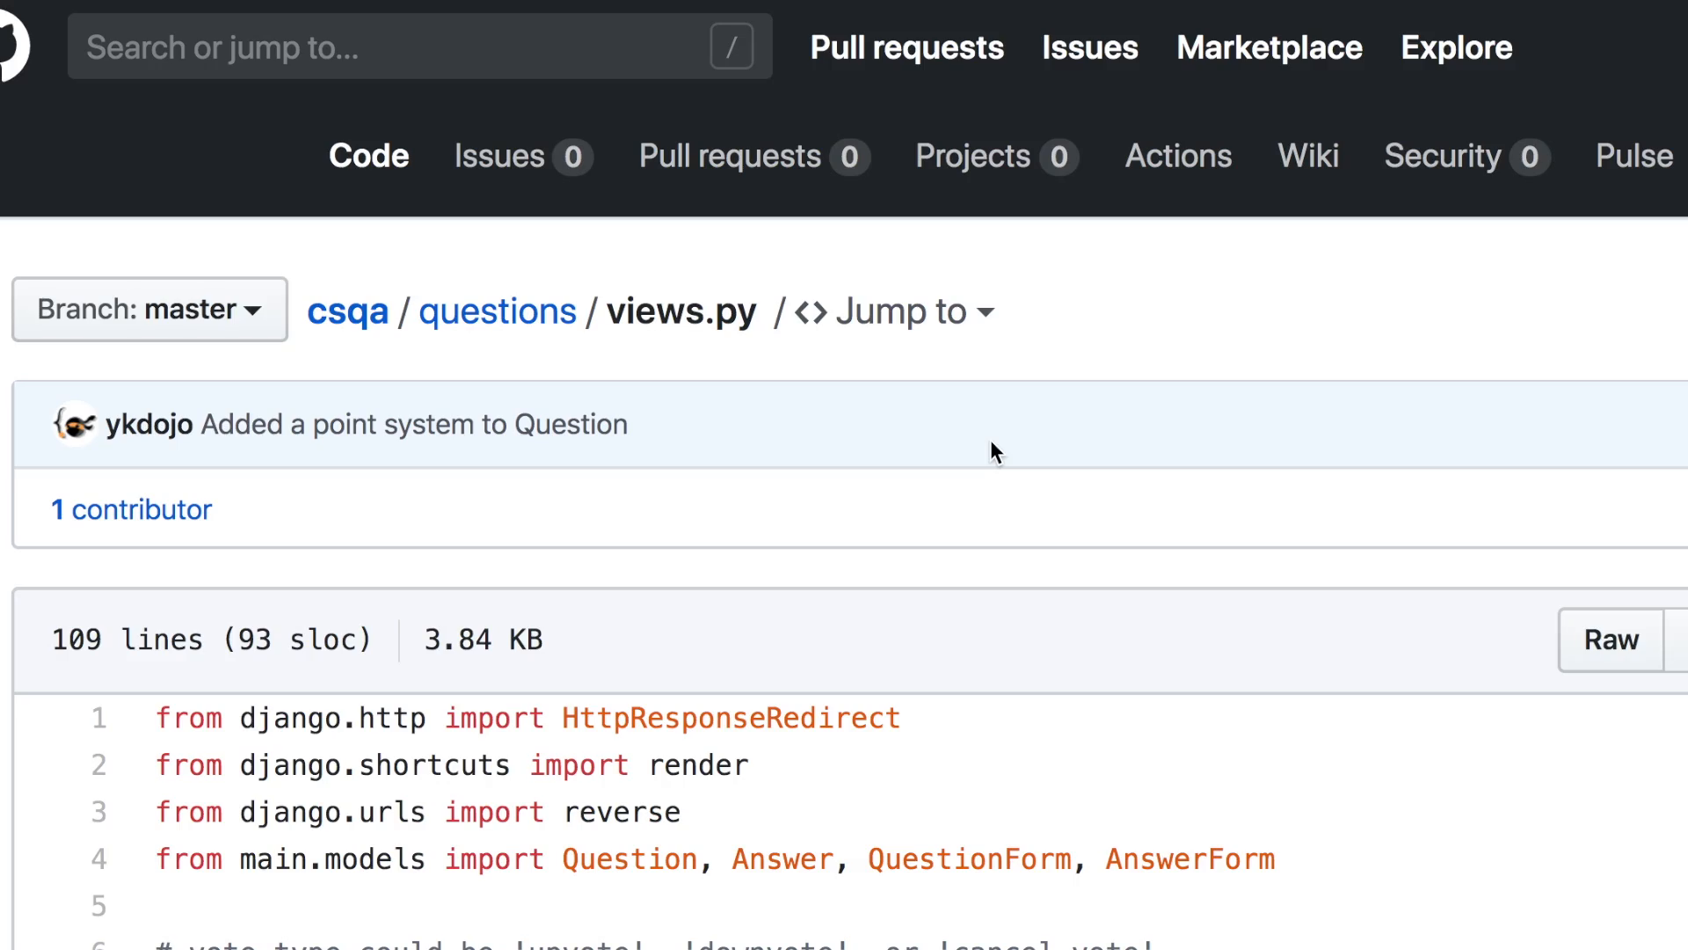
scroll("down", 3)
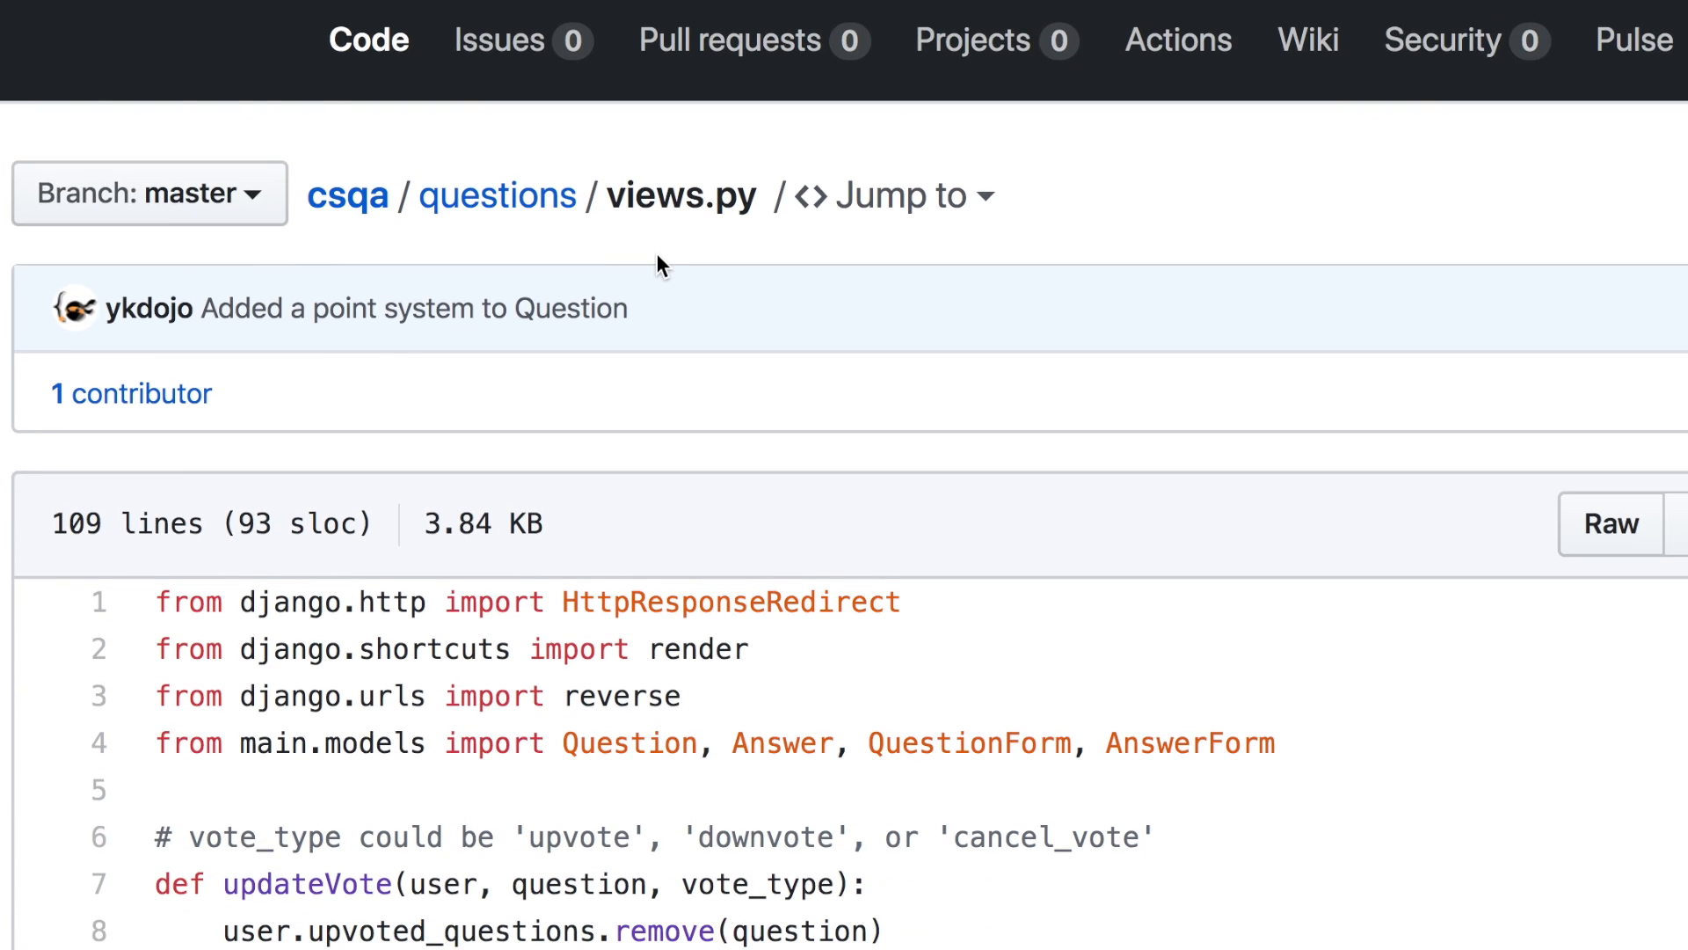
scroll("down", 3)
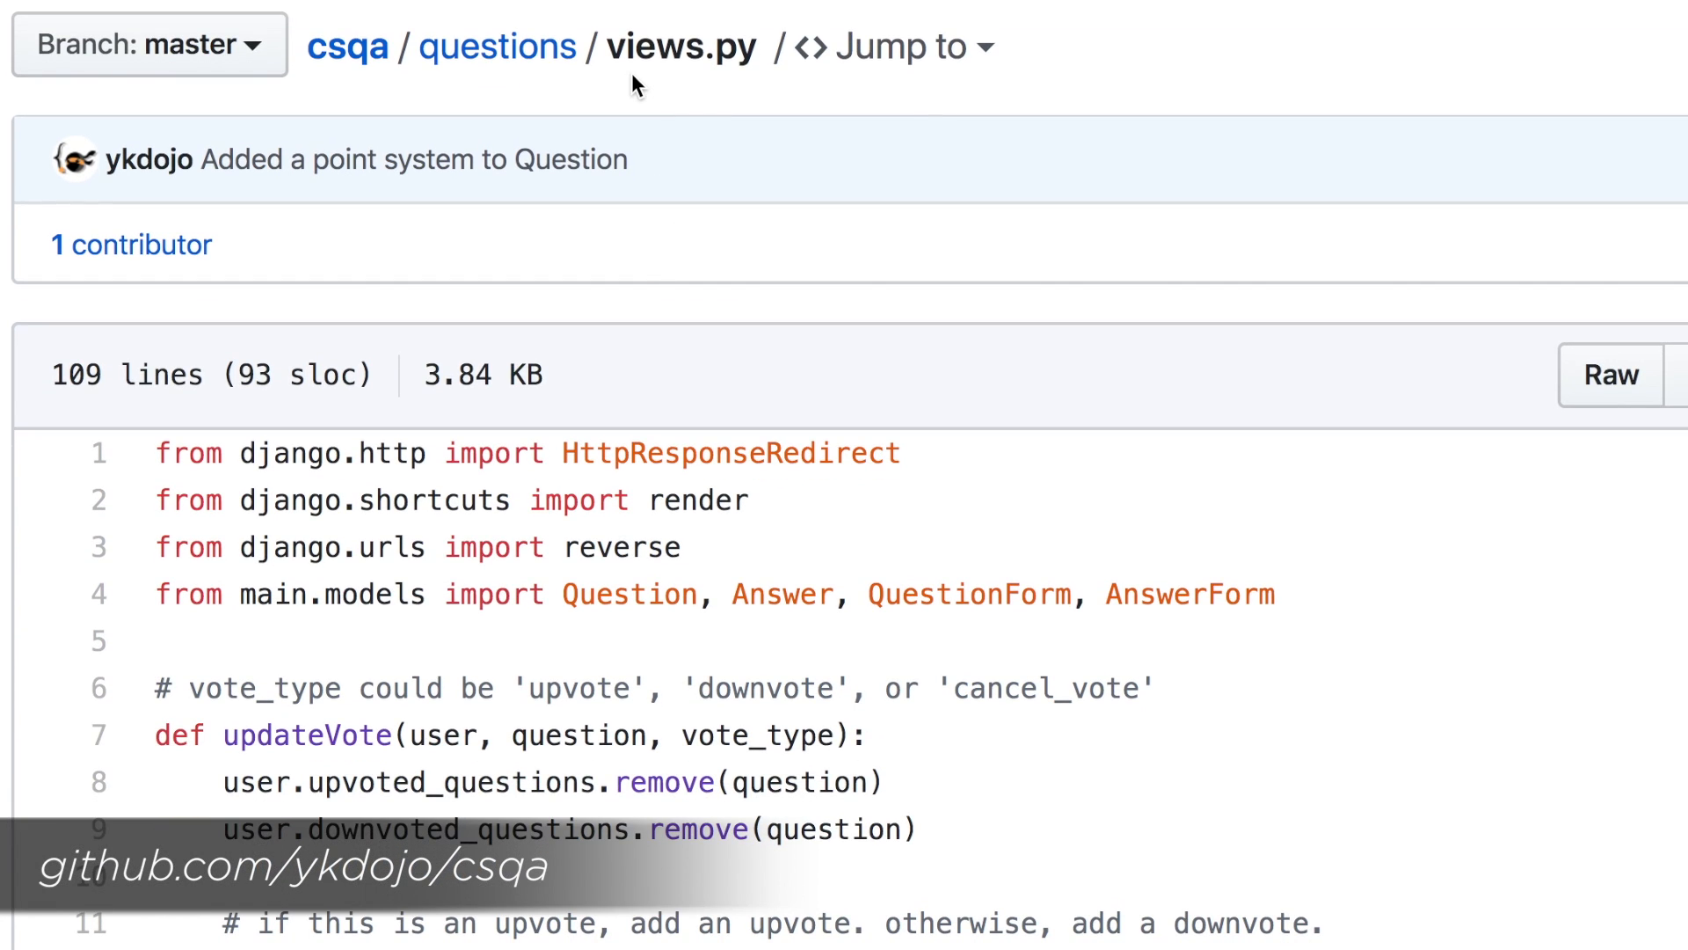
mouse_move(588, 89)
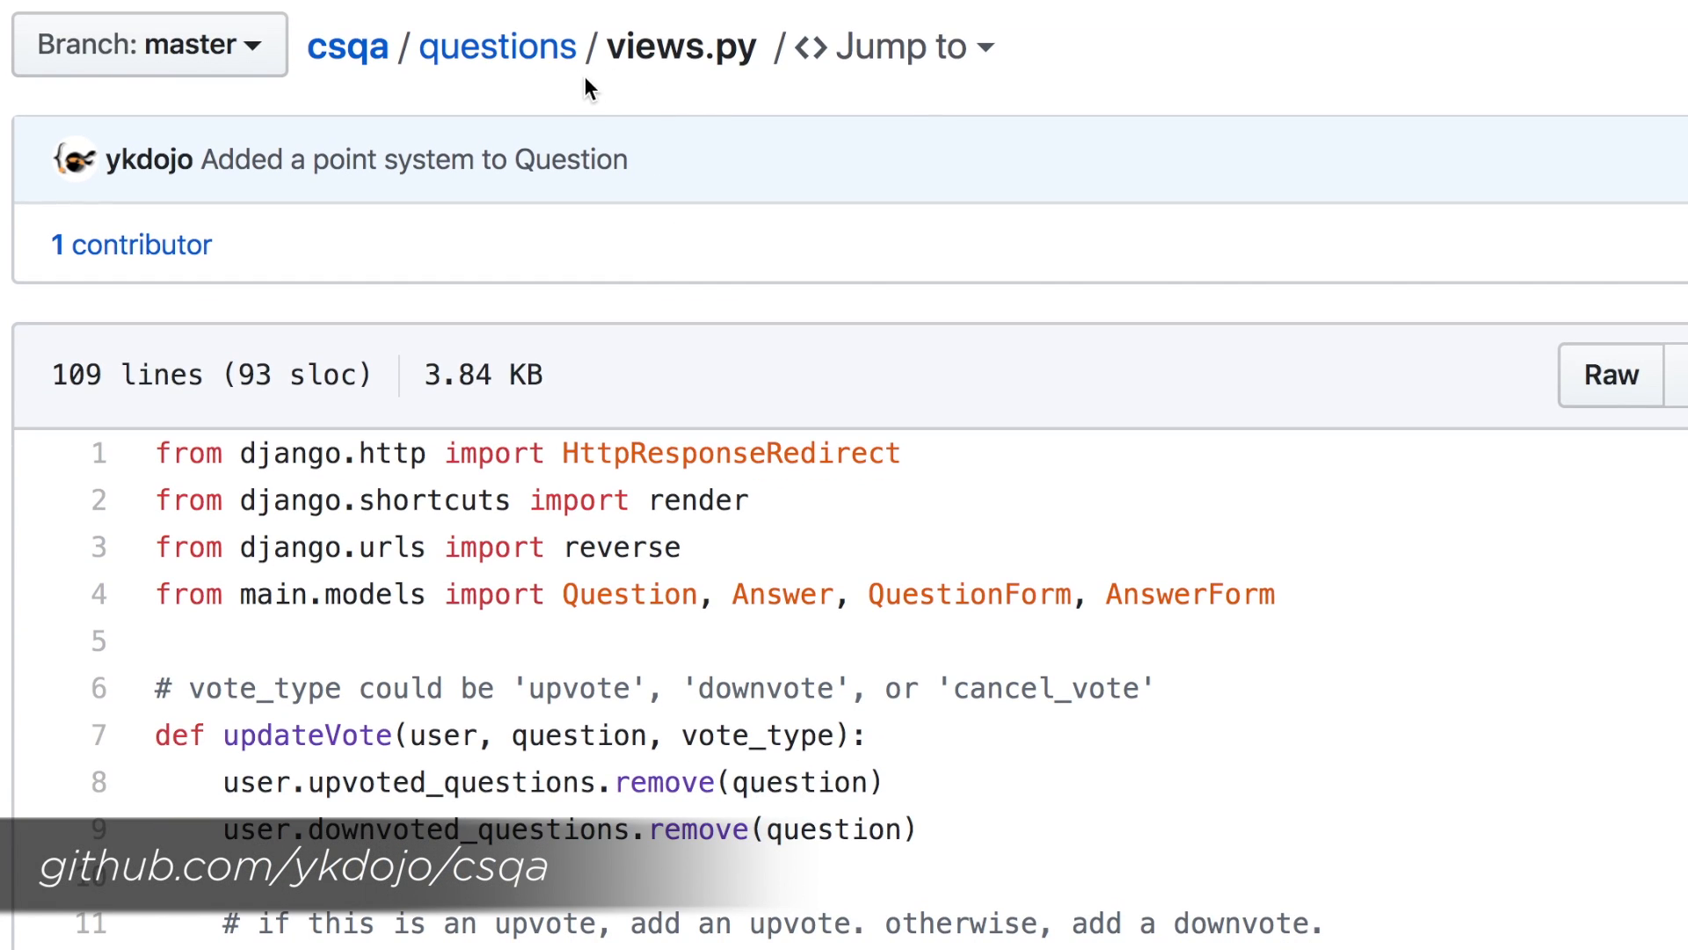
scroll("down", 3)
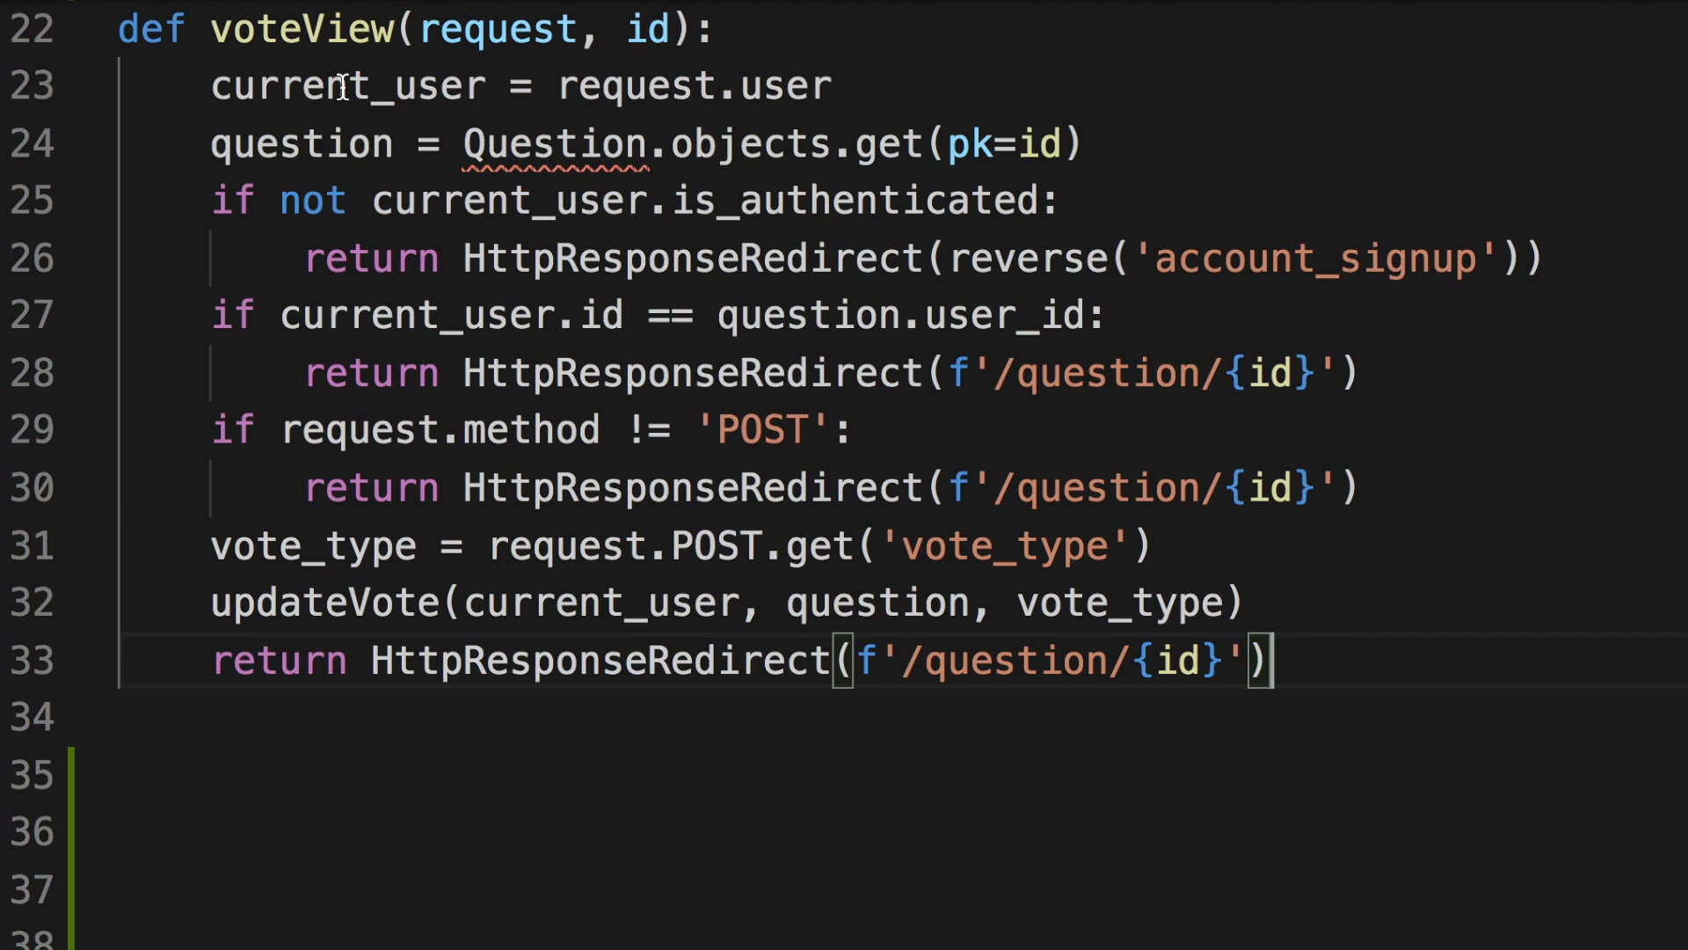
mouse_move(429, 29)
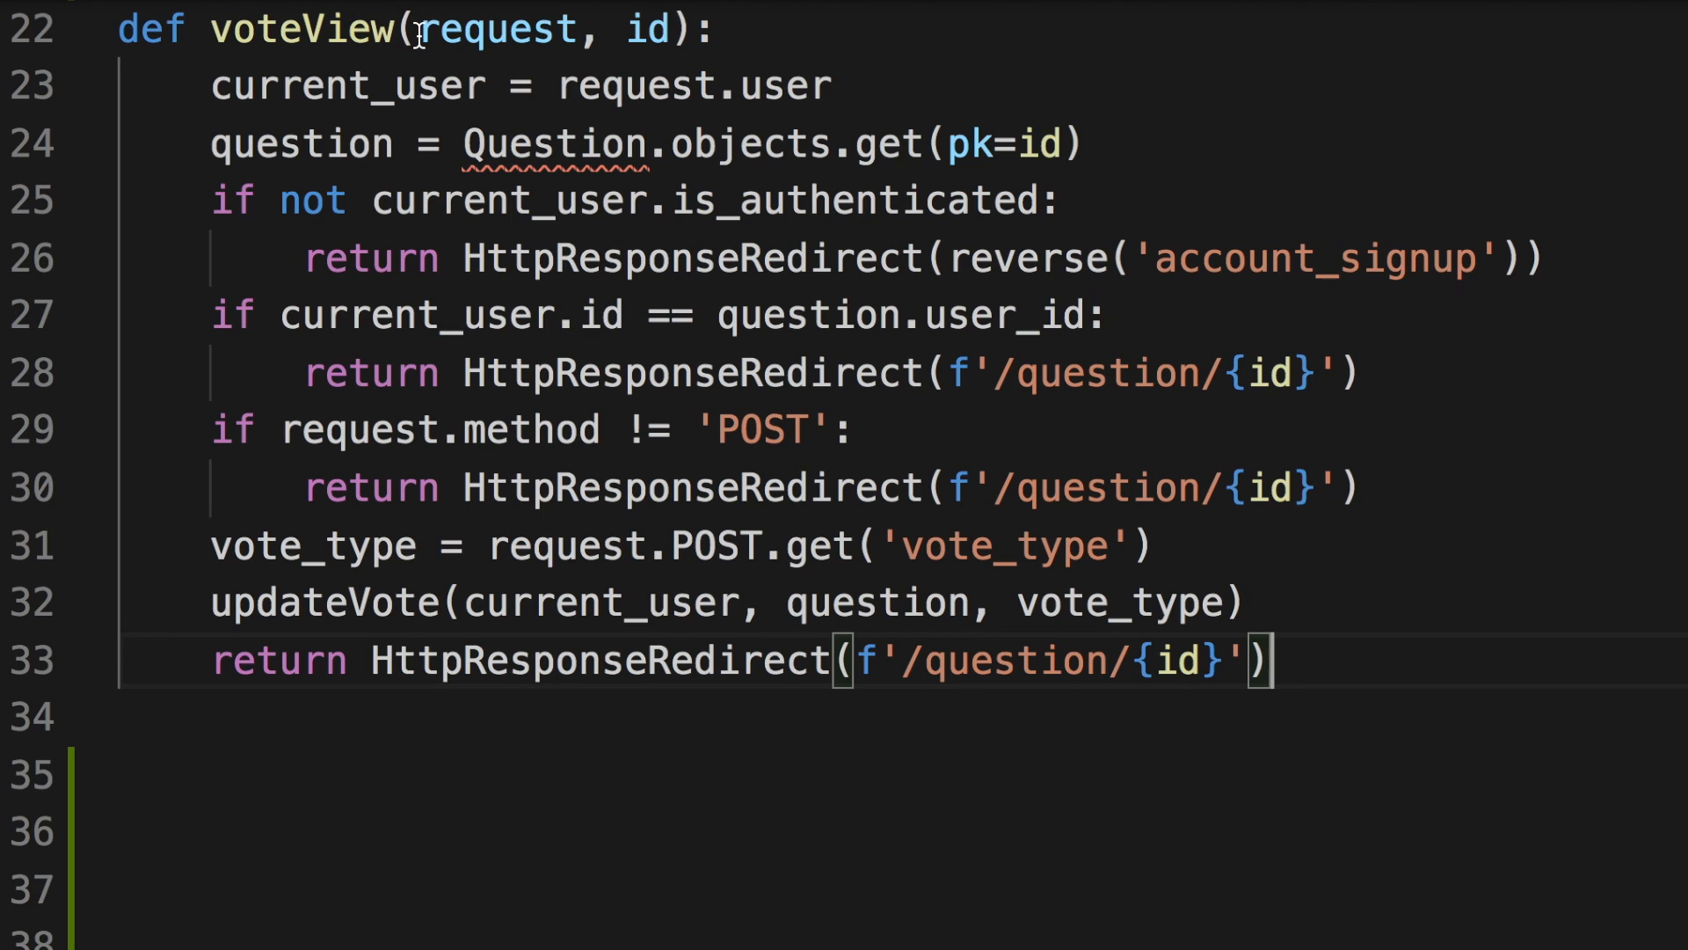
double_click(495, 29)
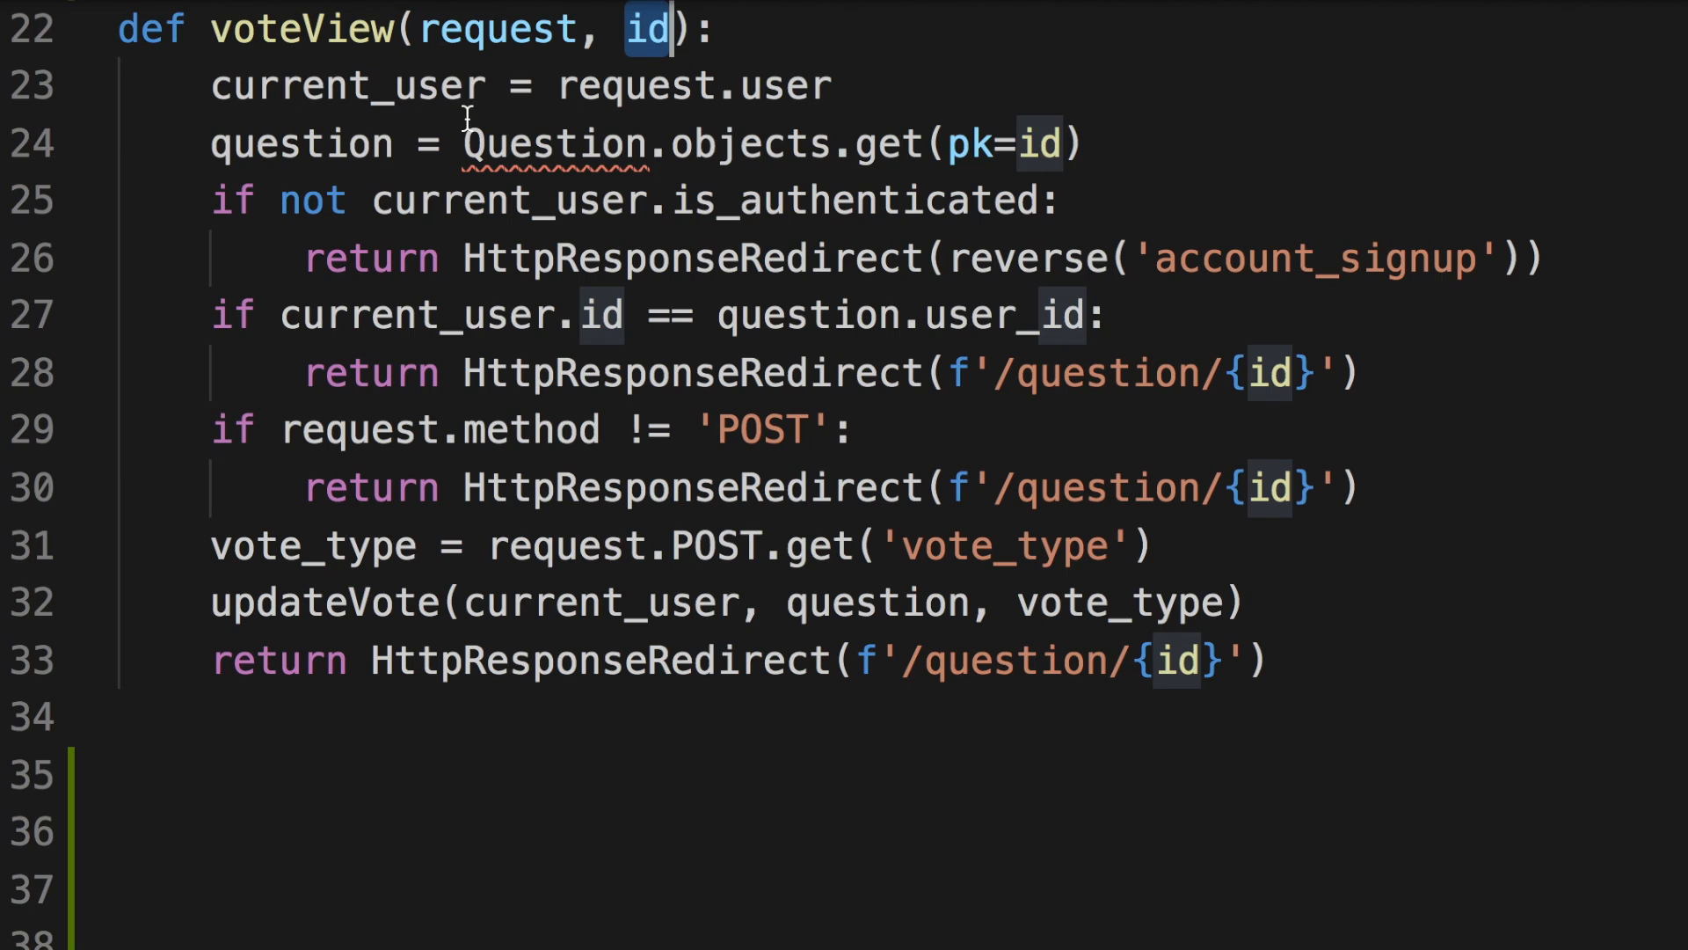
mouse_move(464, 339)
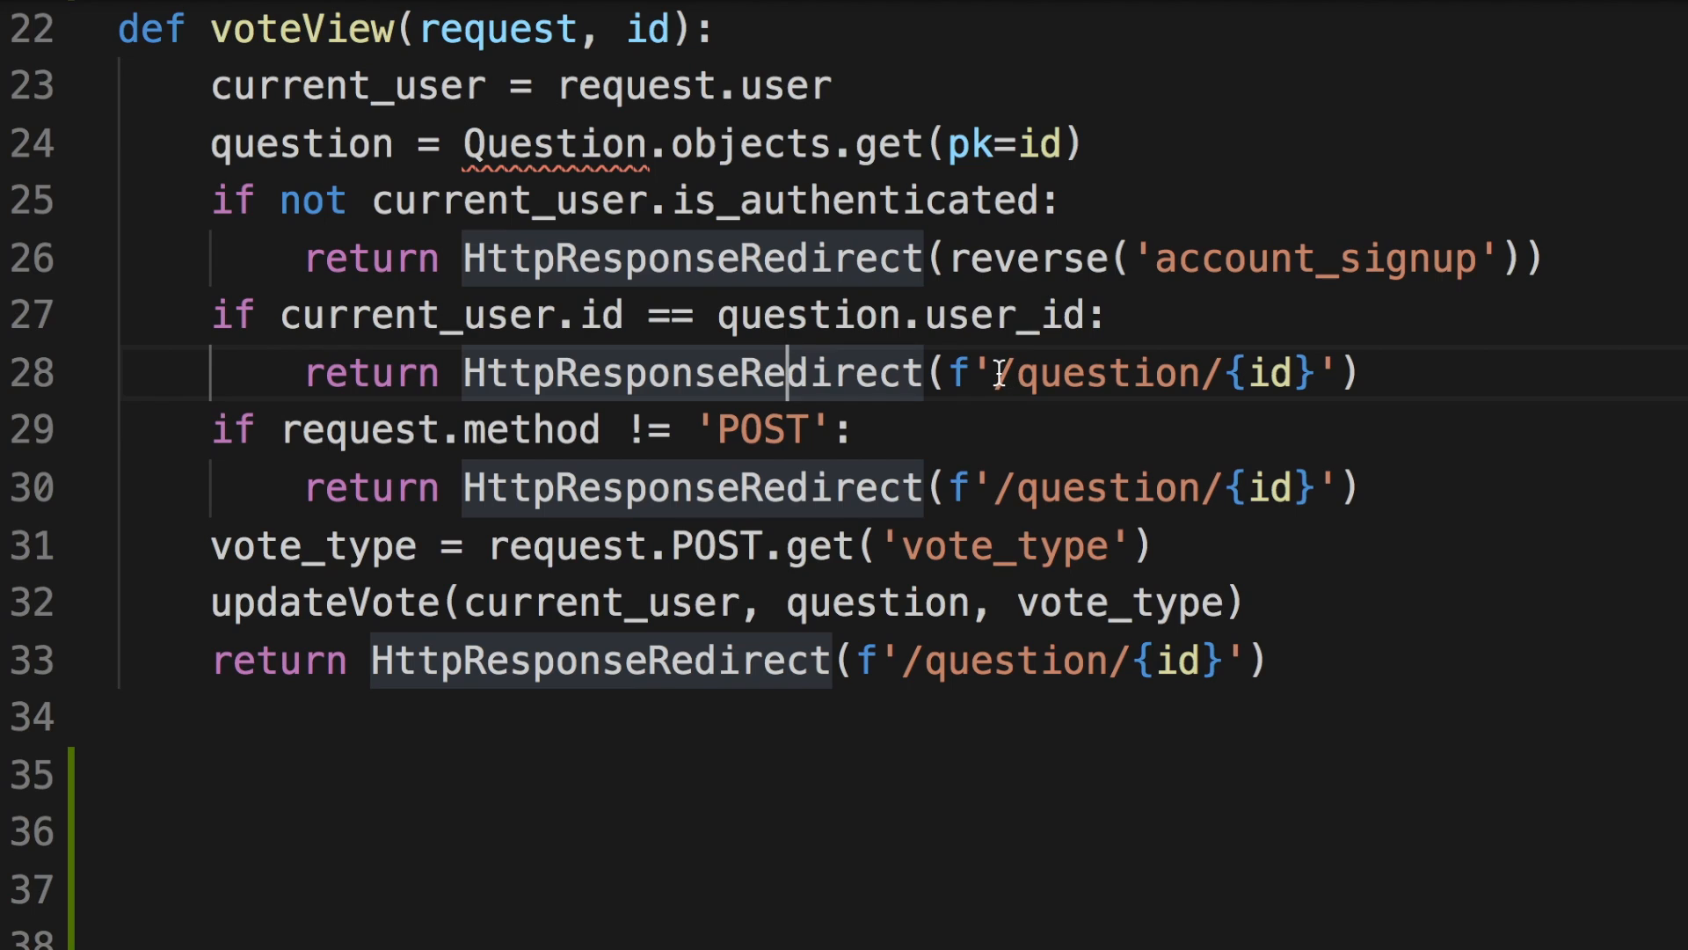
triple_click(753, 373)
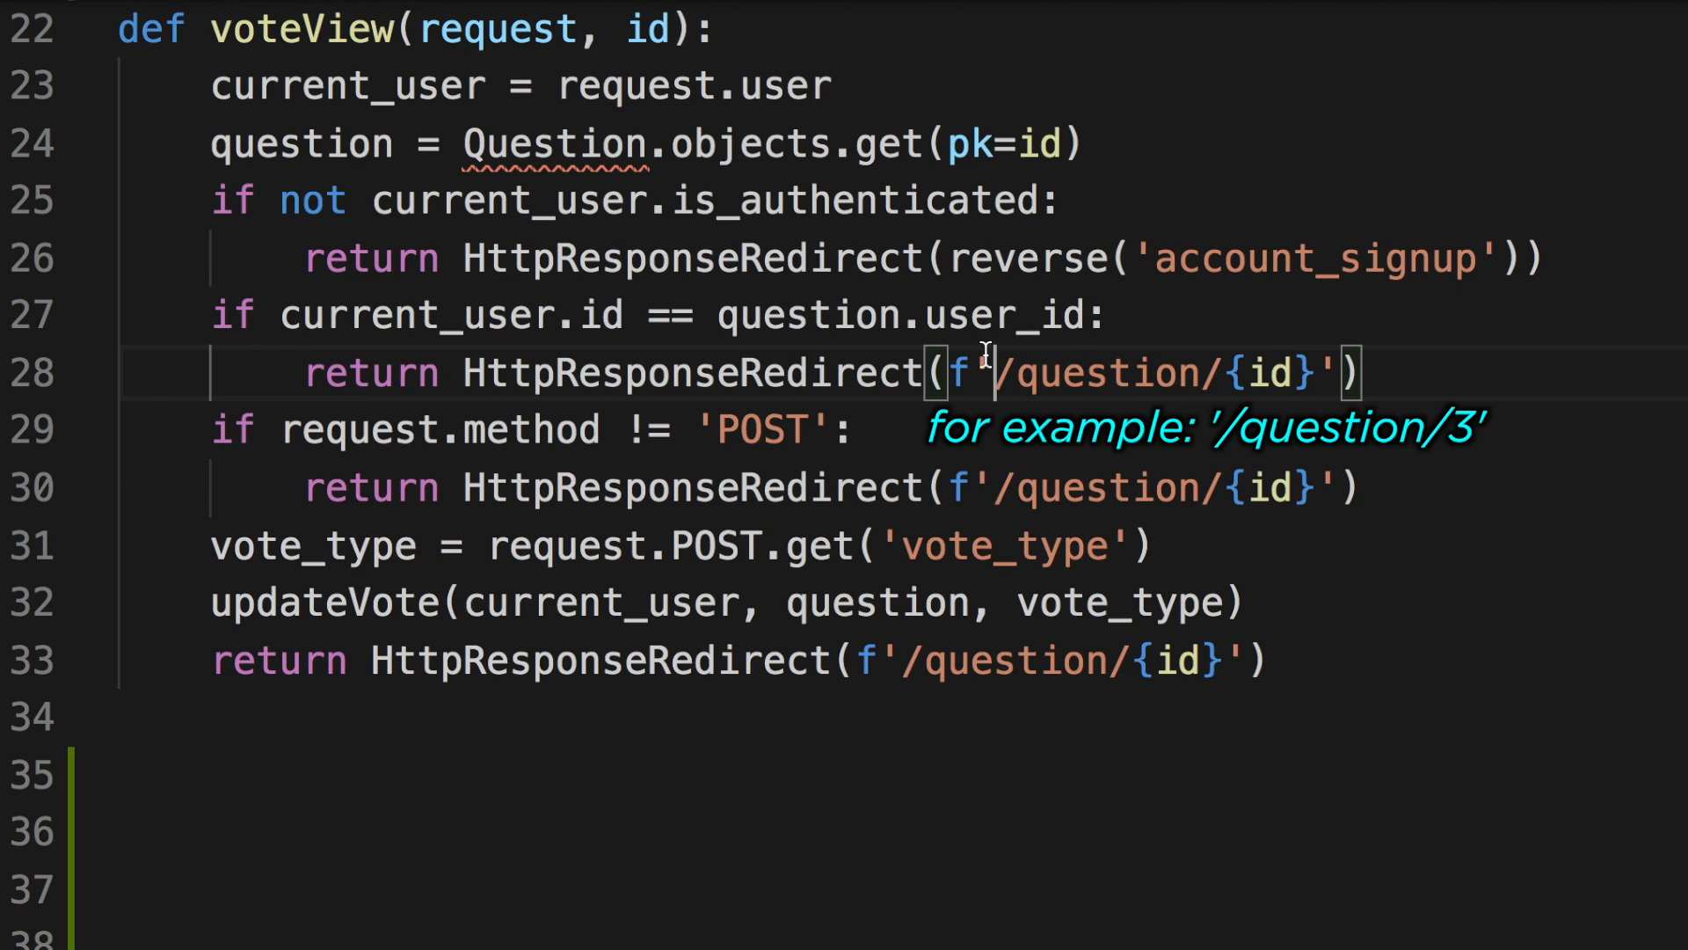
double_click(955, 373)
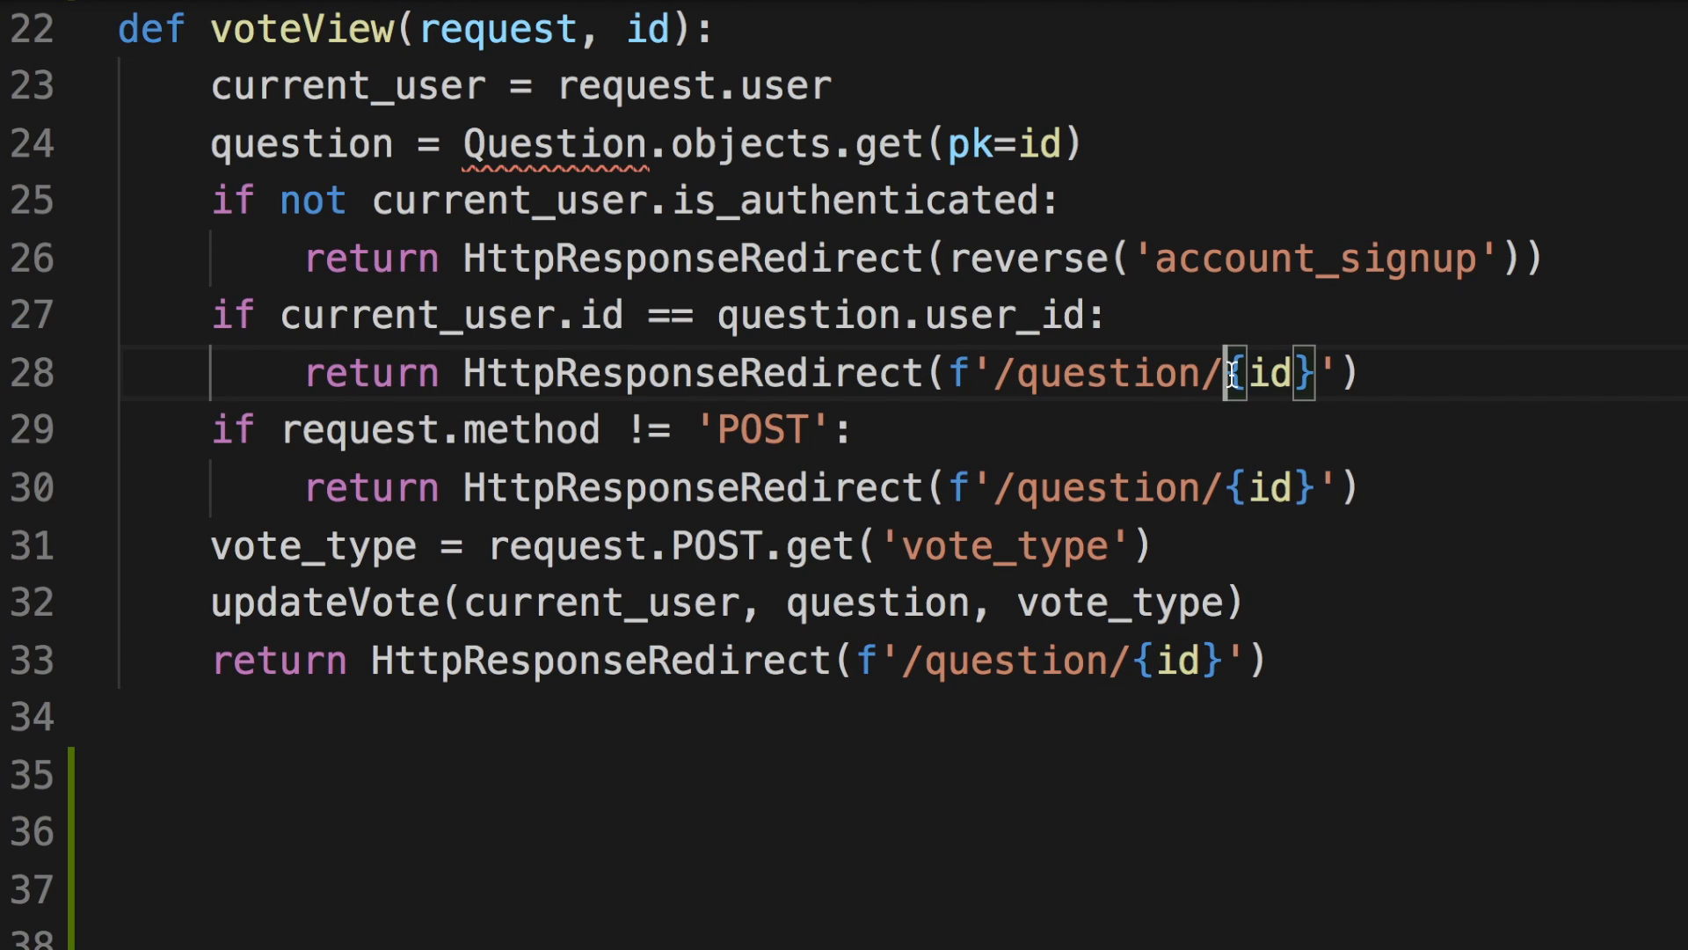
double_click(1268, 374)
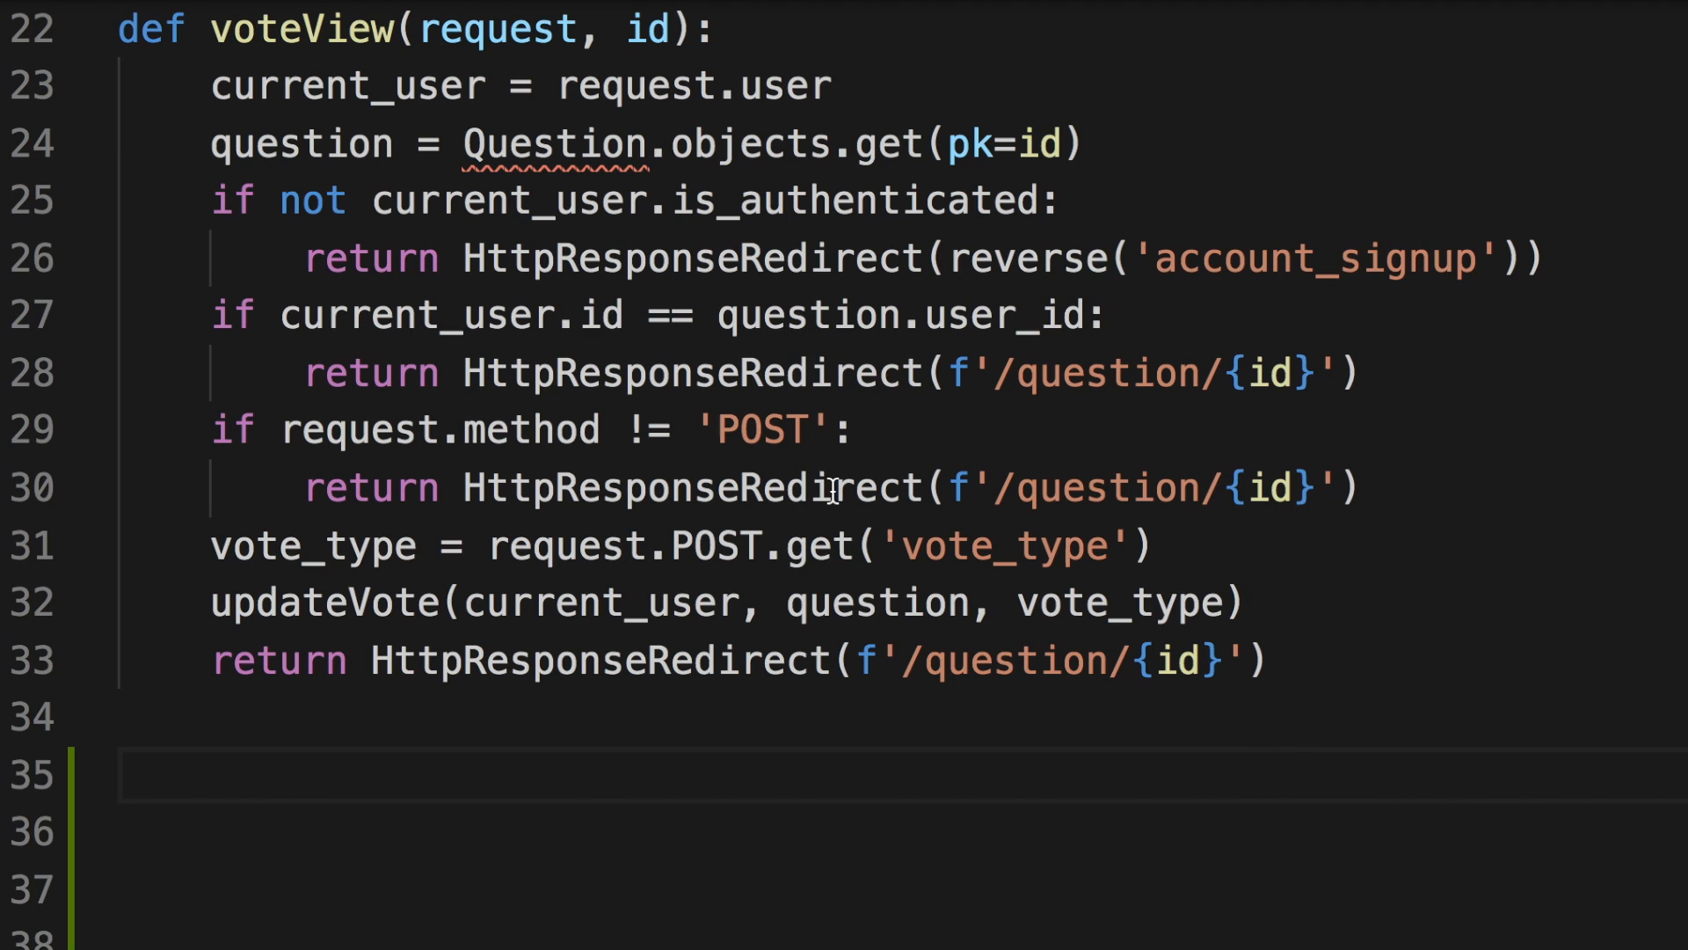
mouse_move(1368, 660)
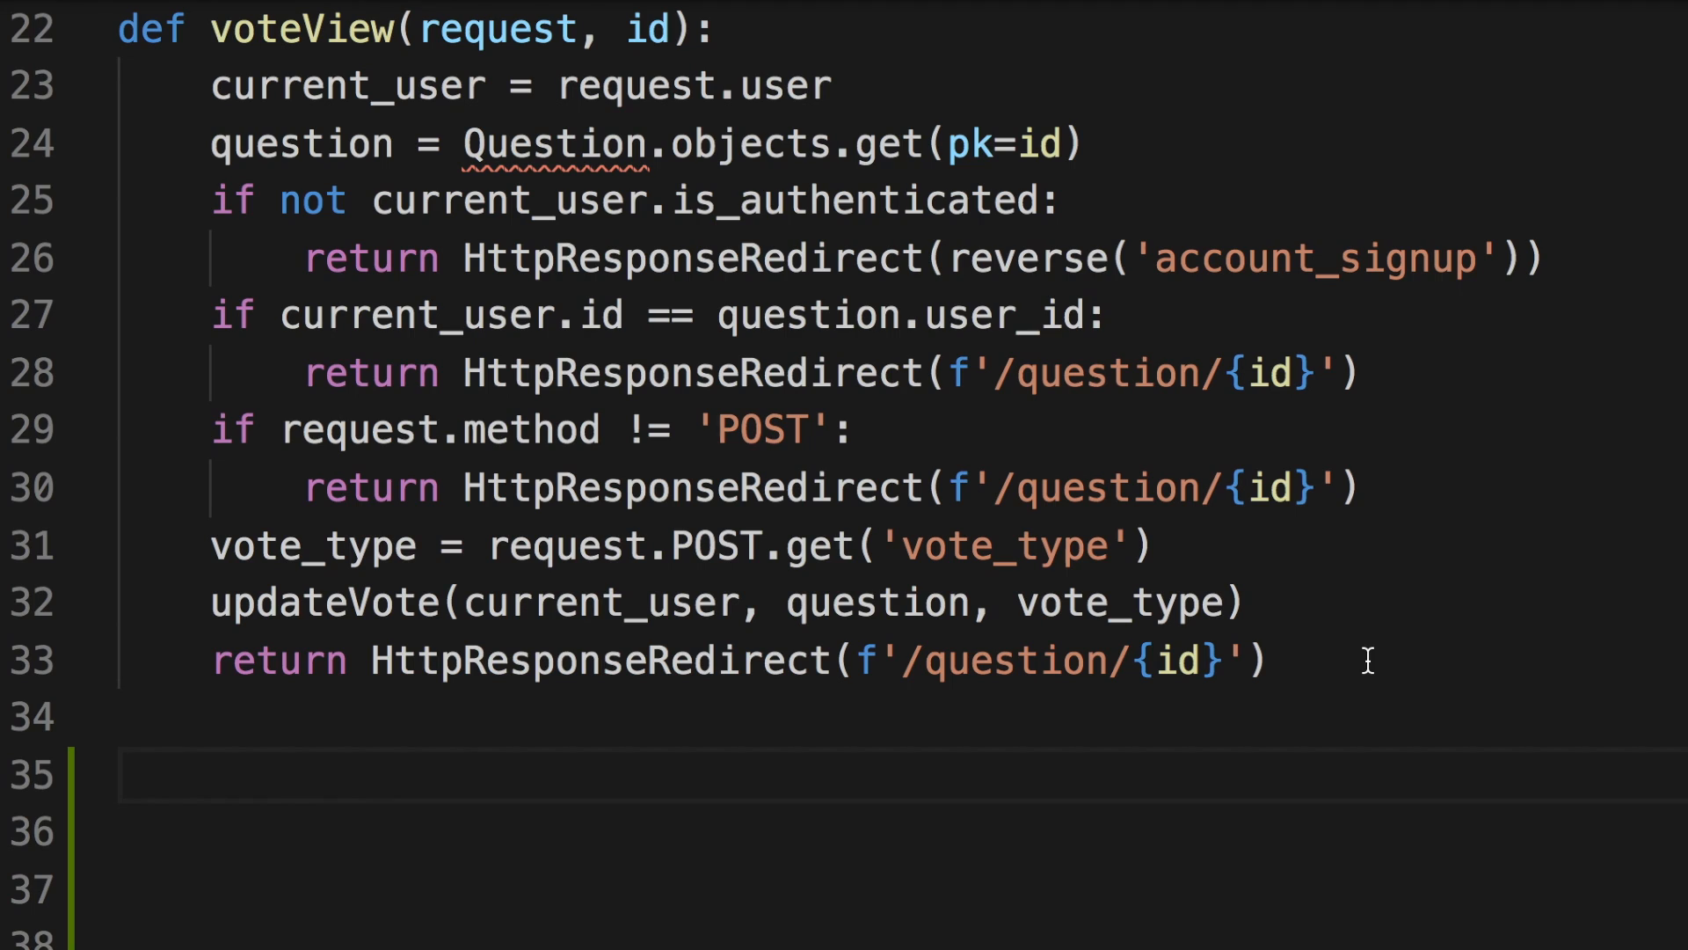
mouse_move(294, 278)
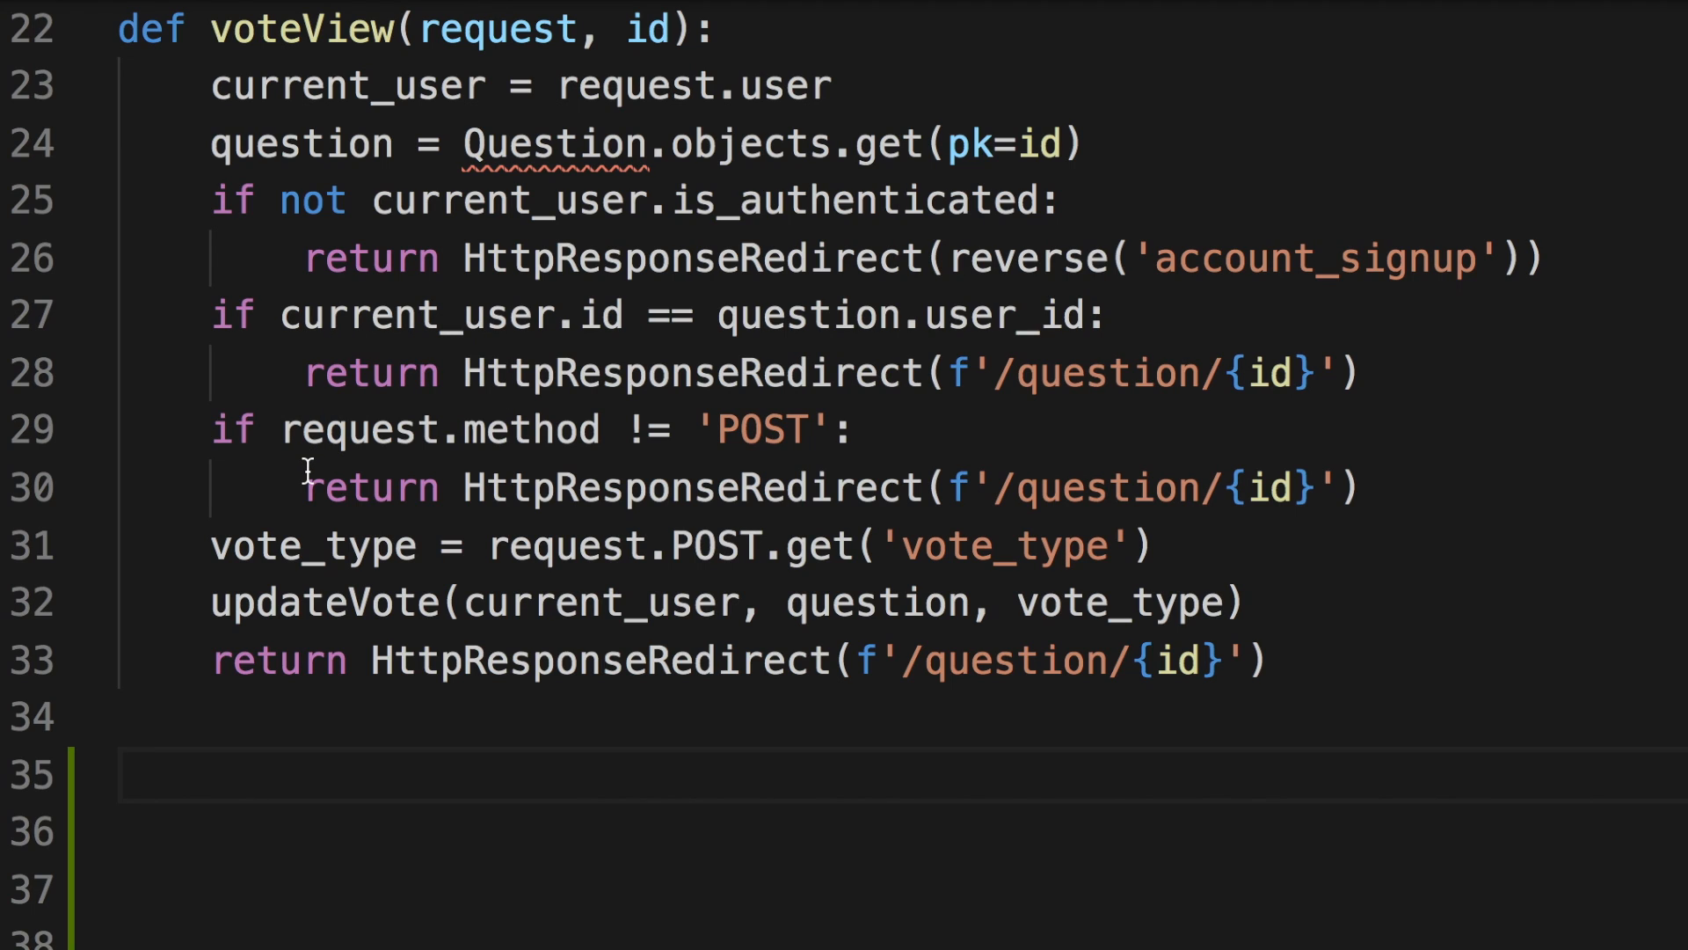
- Highlight voteView, id, current_user, user_id, then the three guard clauses with their returns
double_click(302, 29)
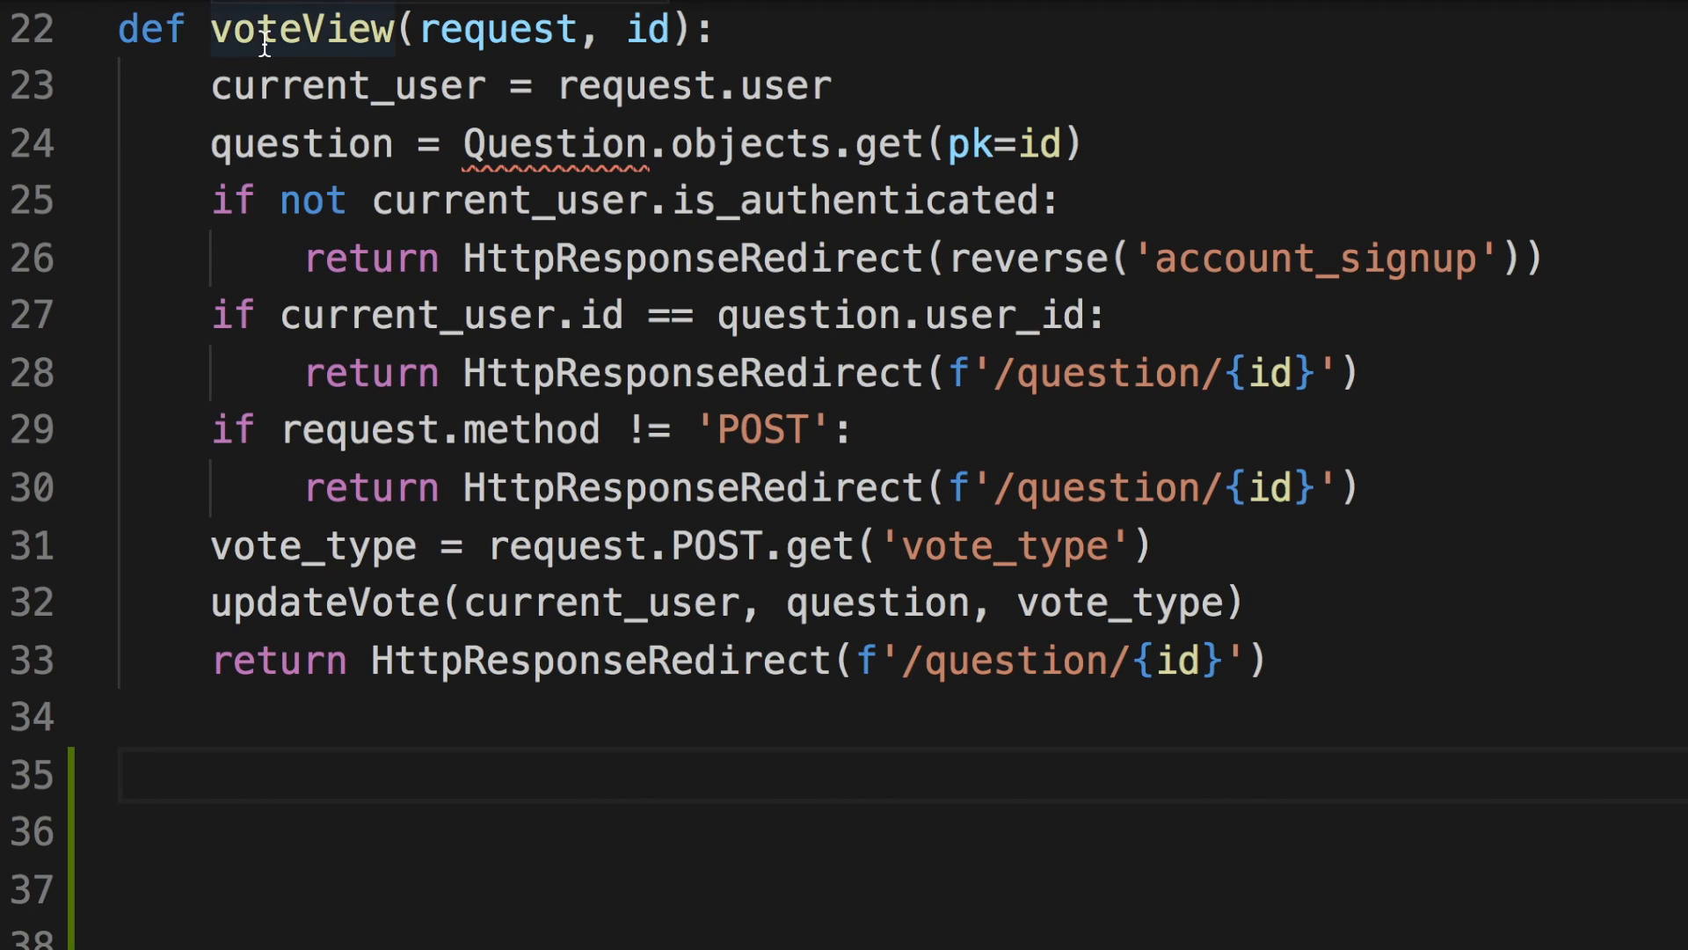
double_click(302, 29)
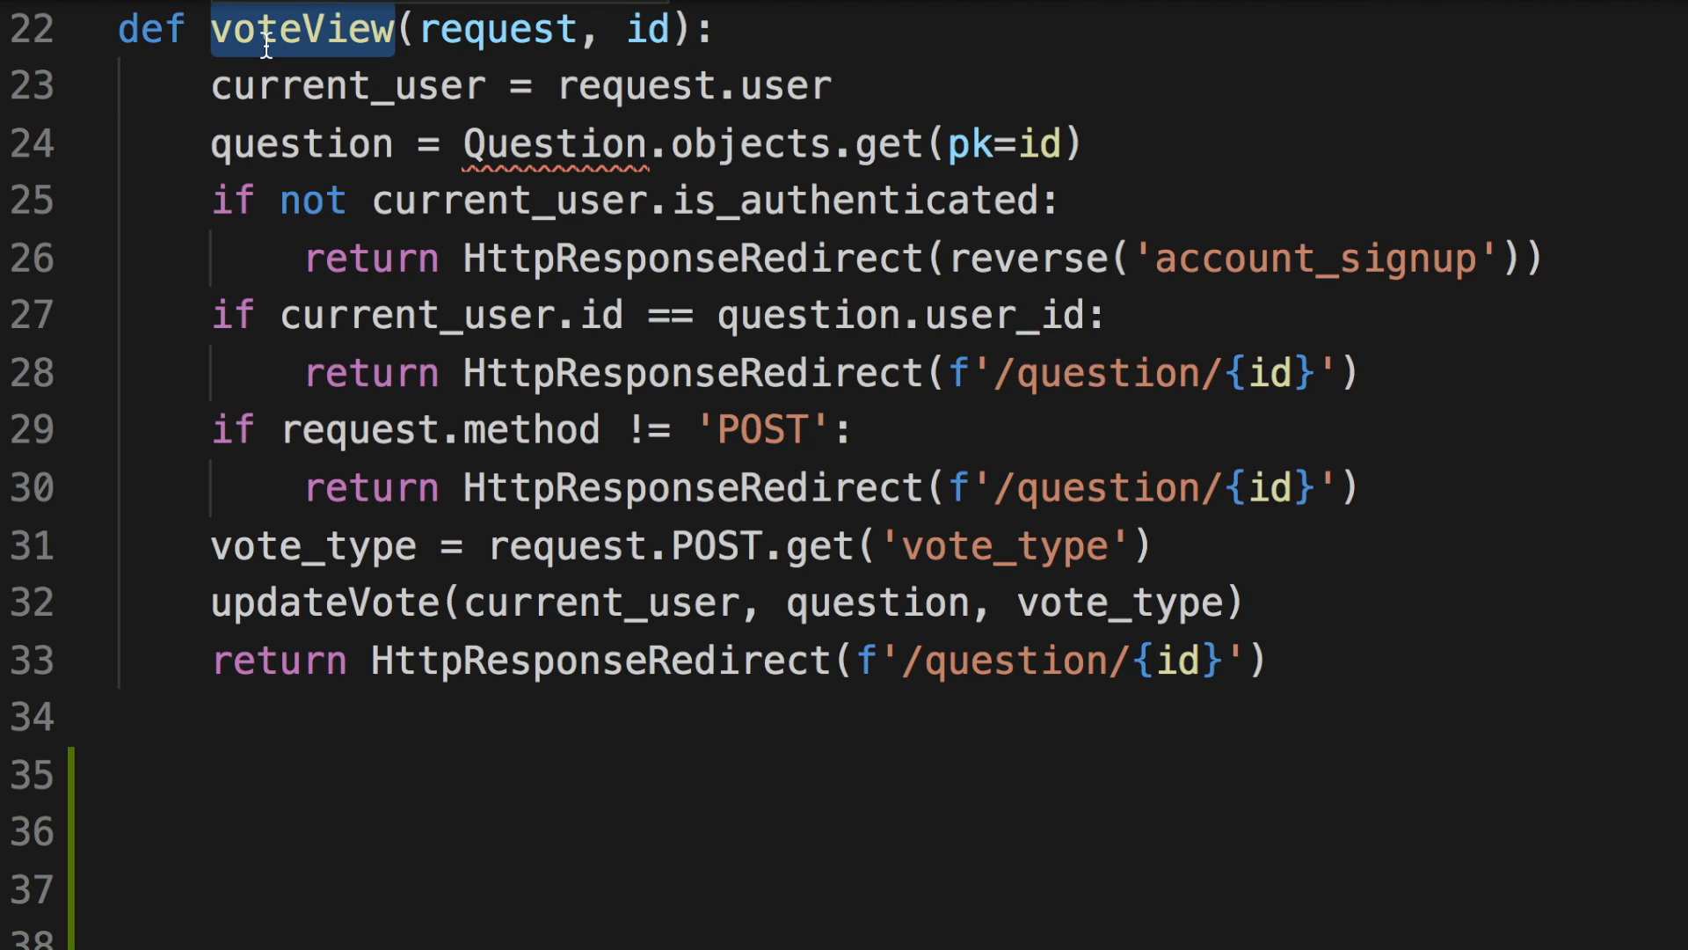
double_click(495, 29)
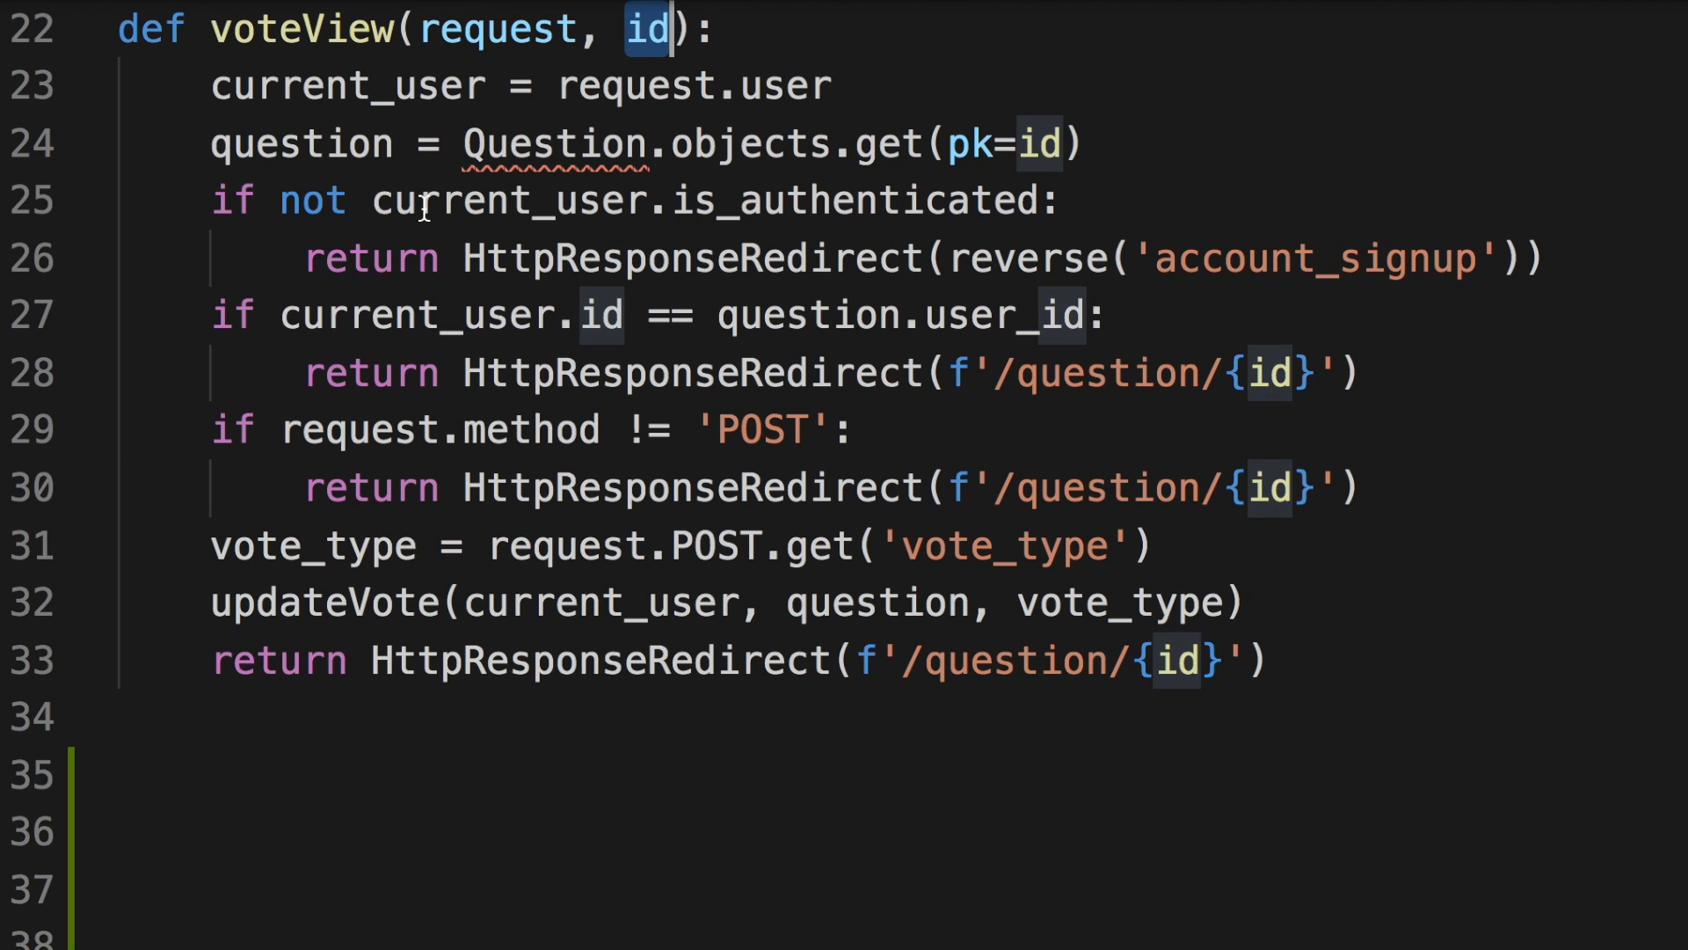
double_click(509, 201)
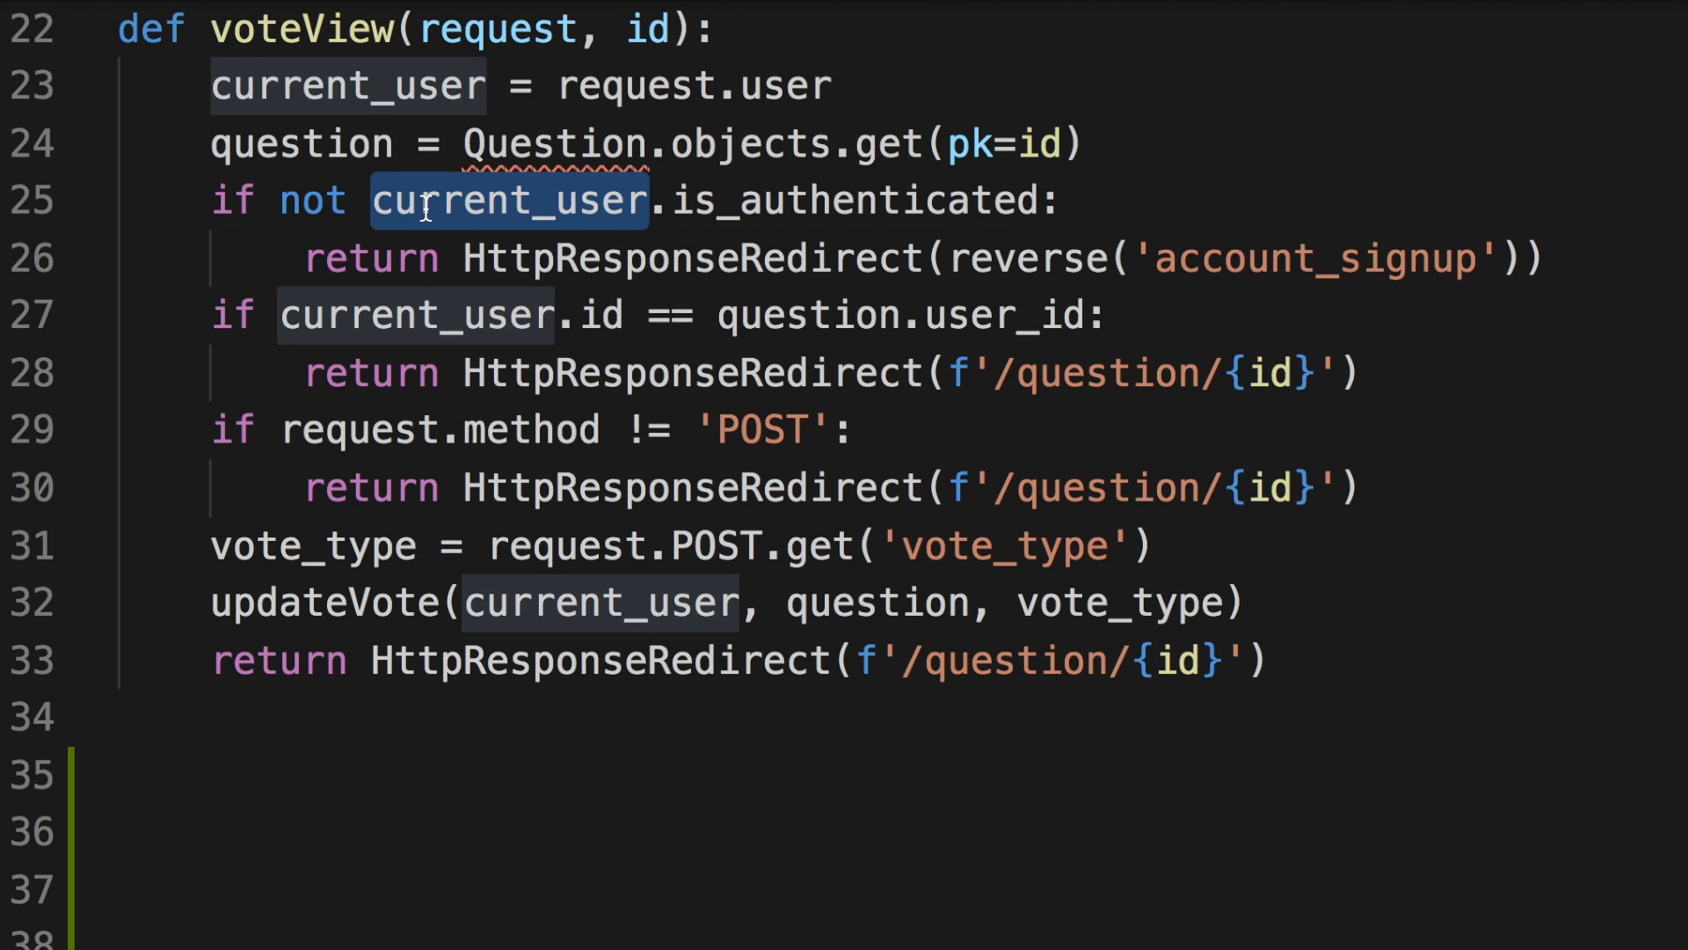
mouse_move(1007, 259)
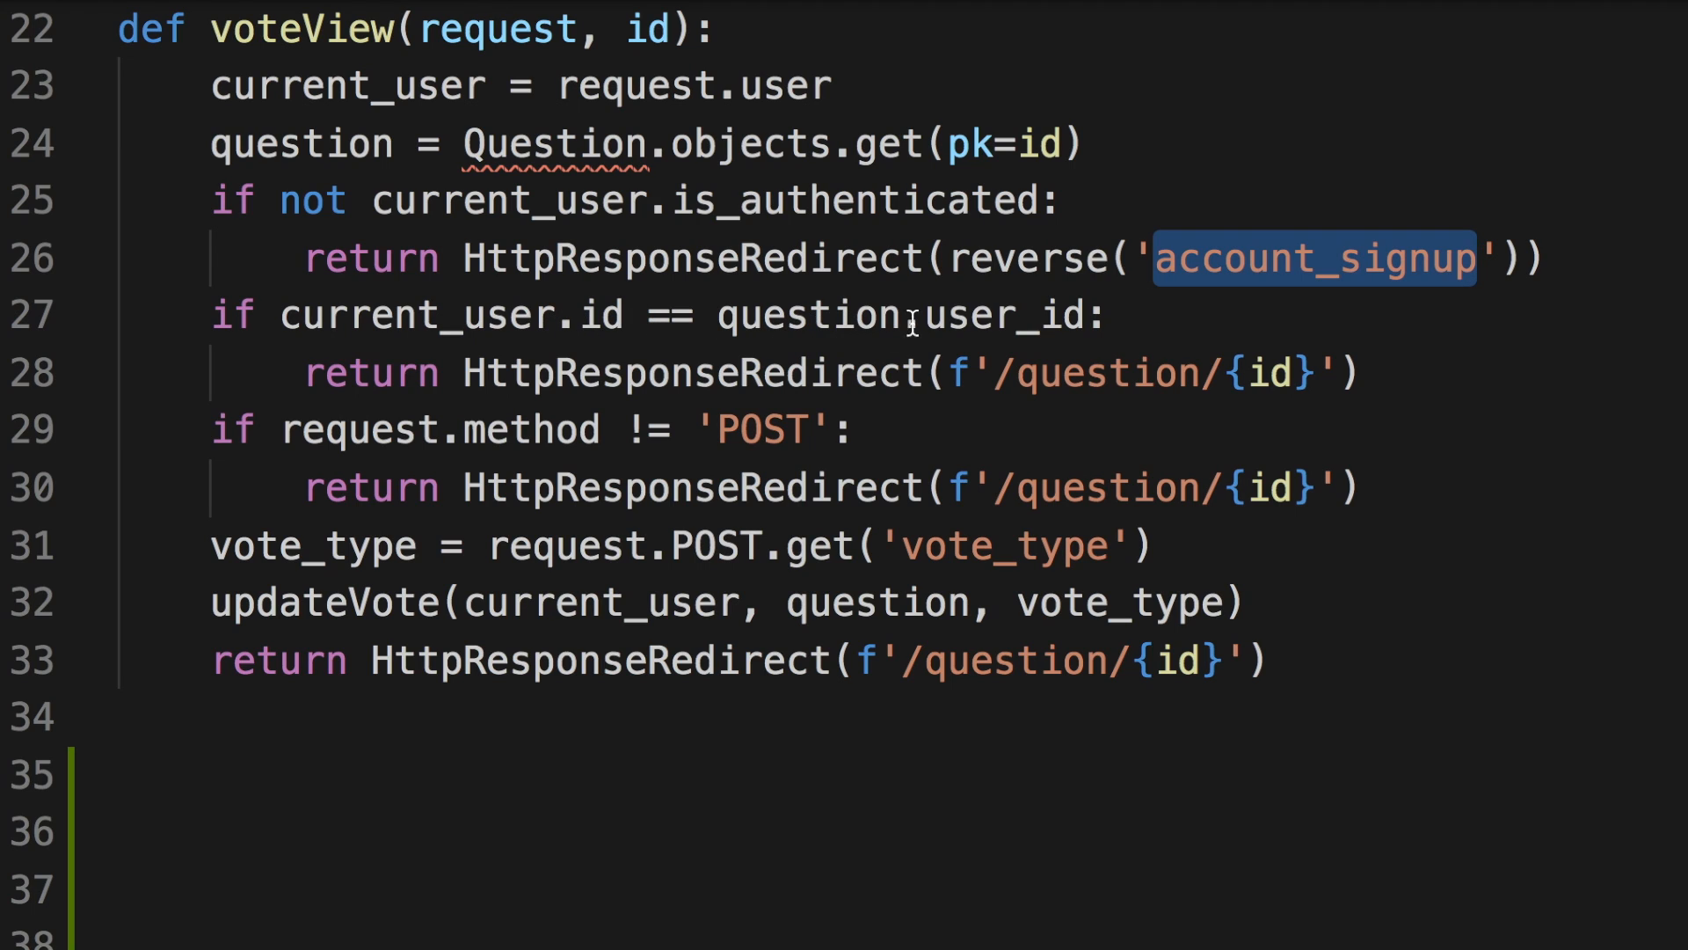
double_click(1001, 316)
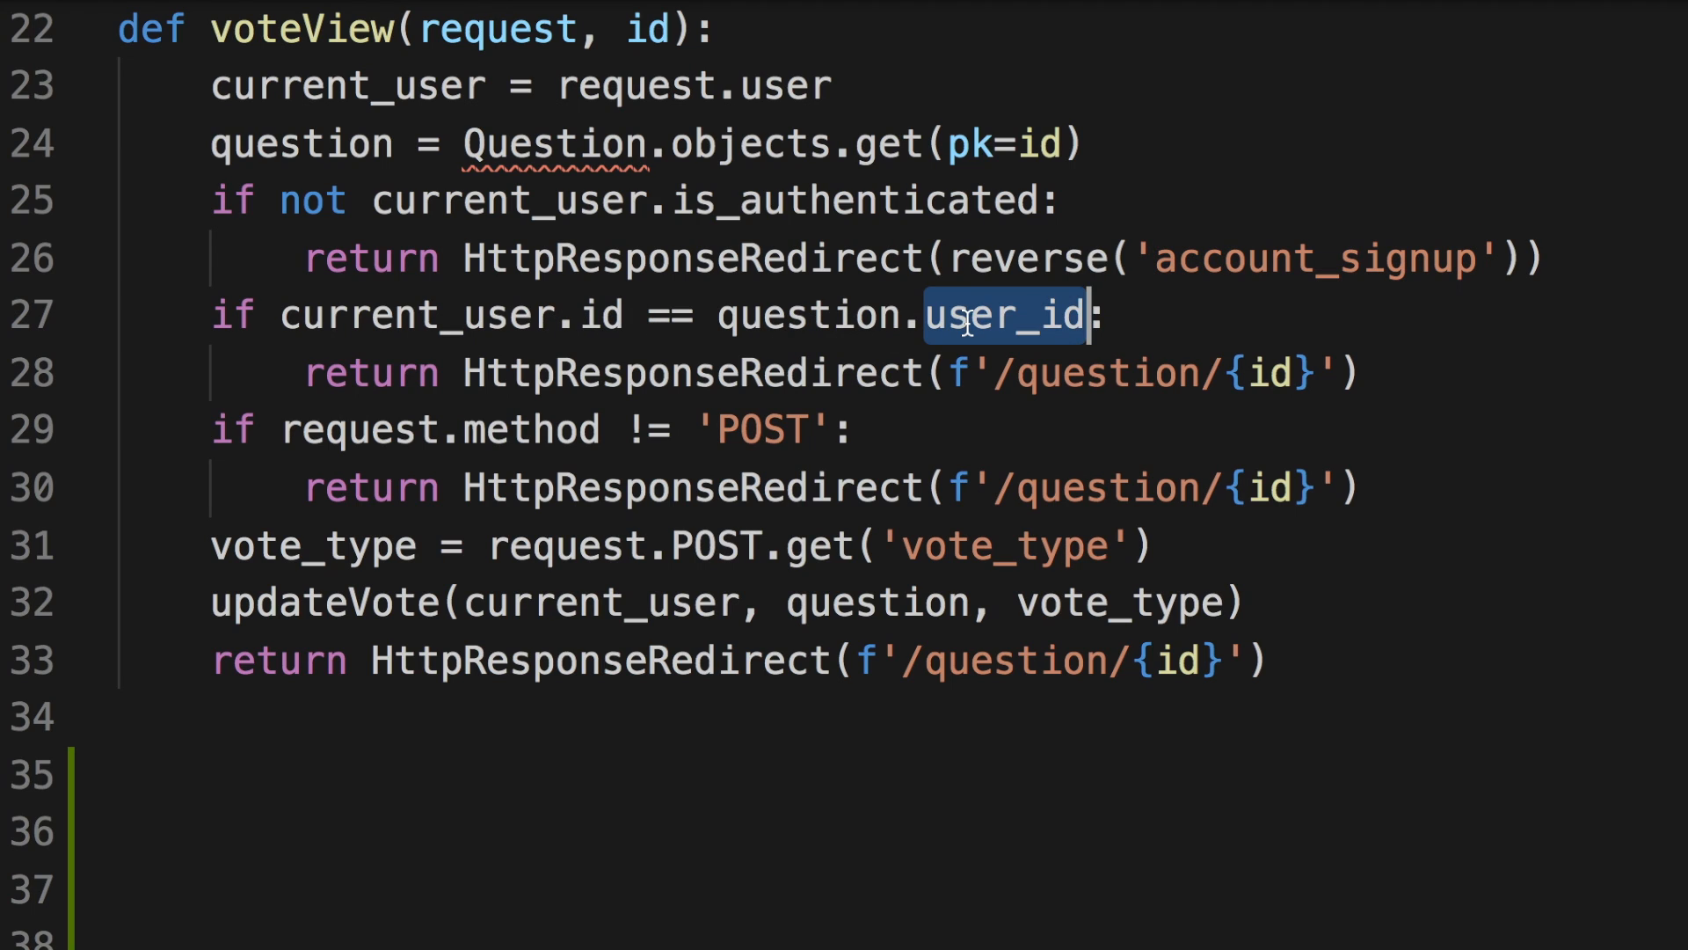
mouse_move(695, 386)
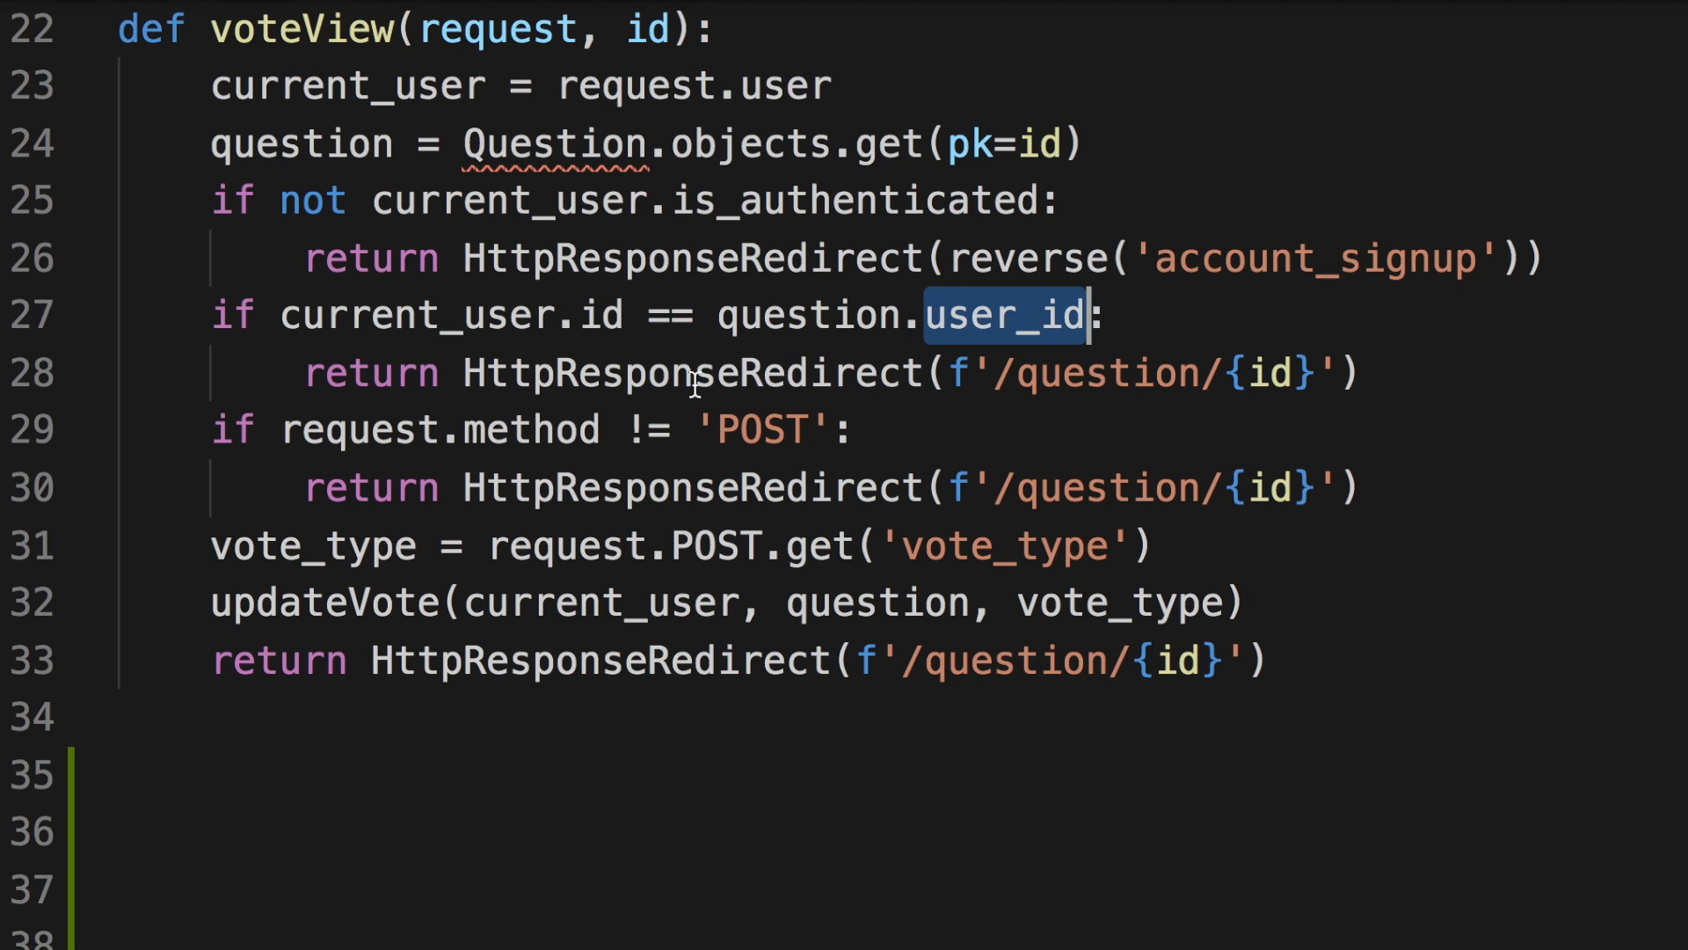
mouse_move(1042, 397)
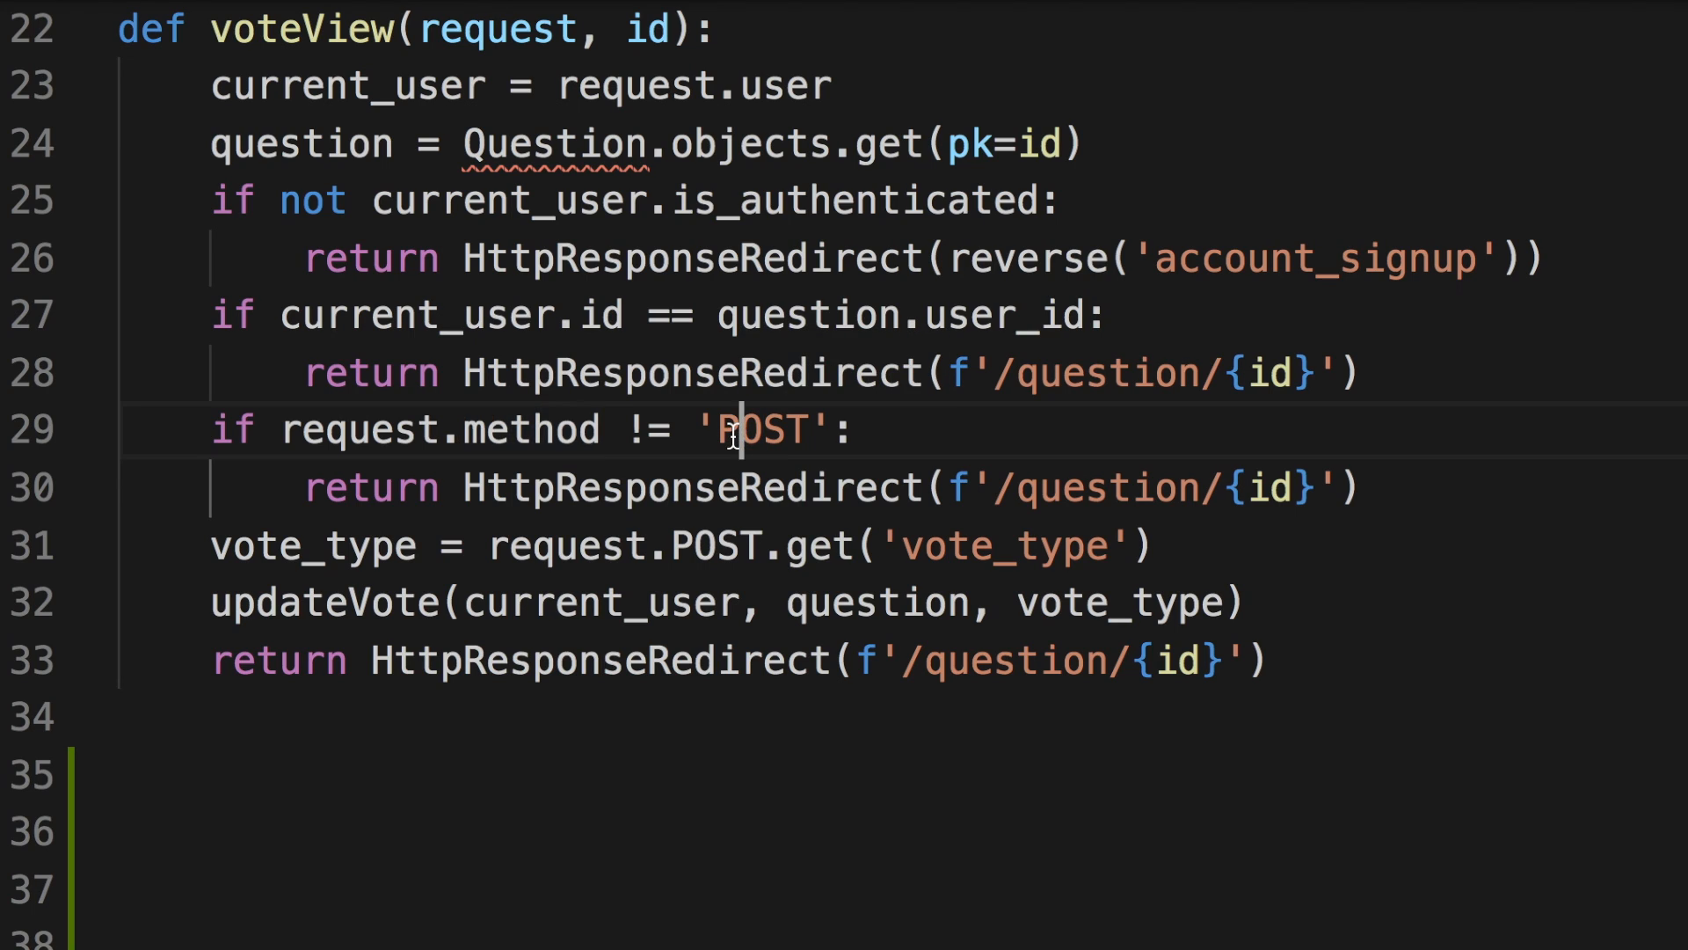
triple_click(484, 430)
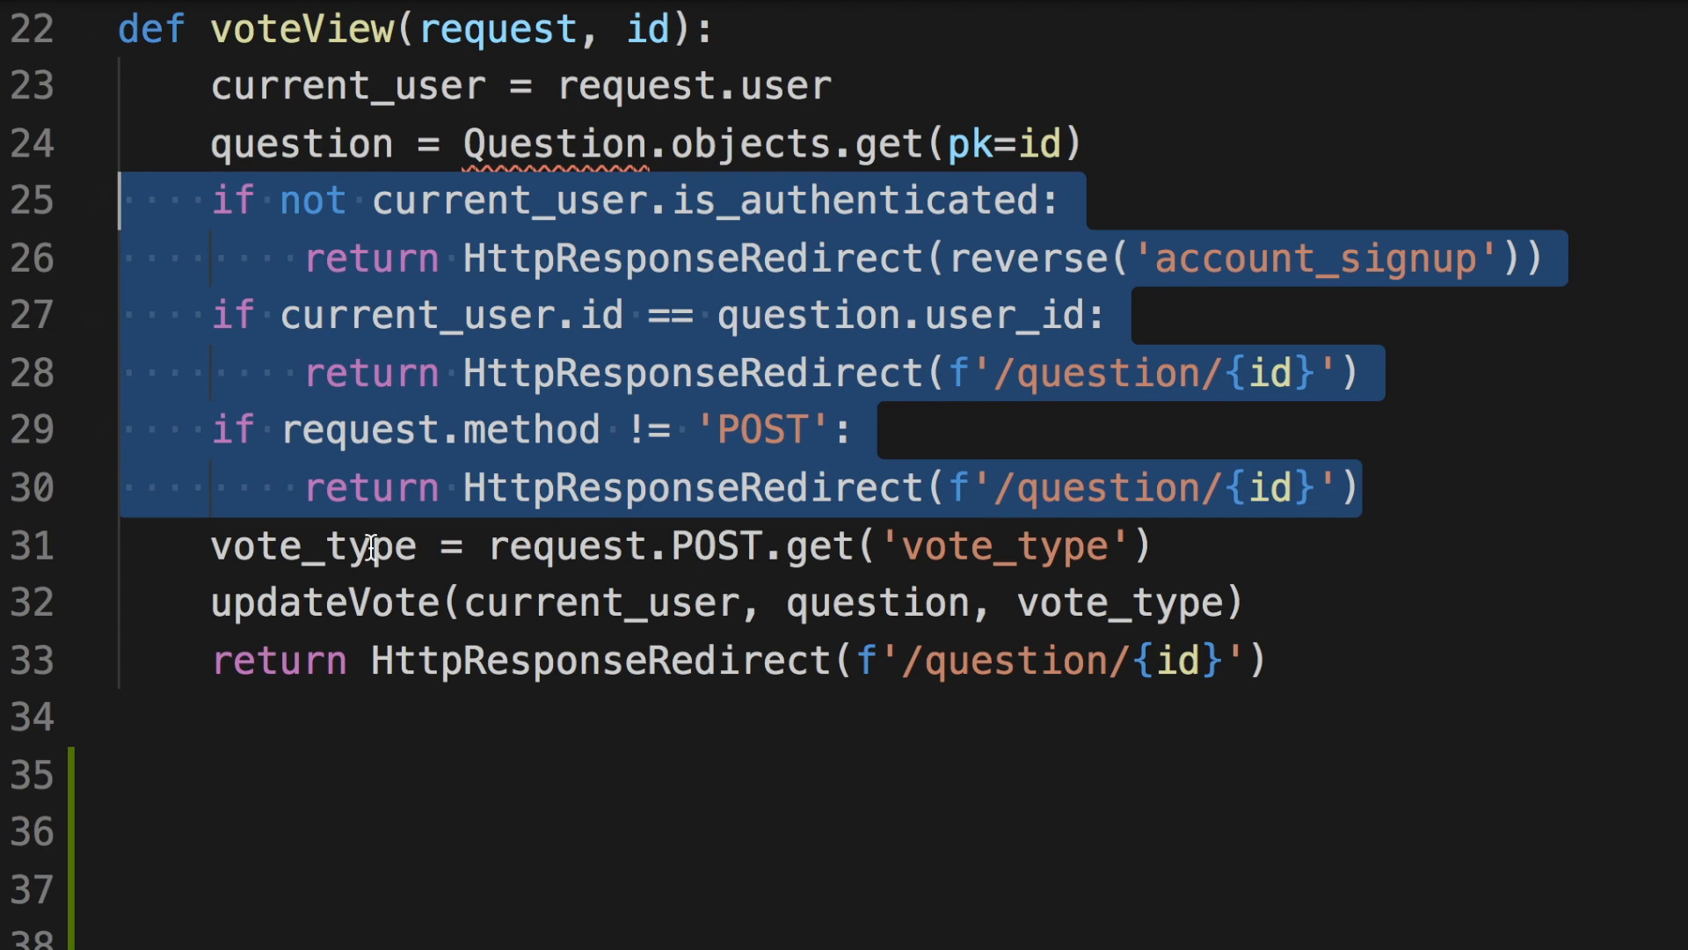
mouse_move(361, 601)
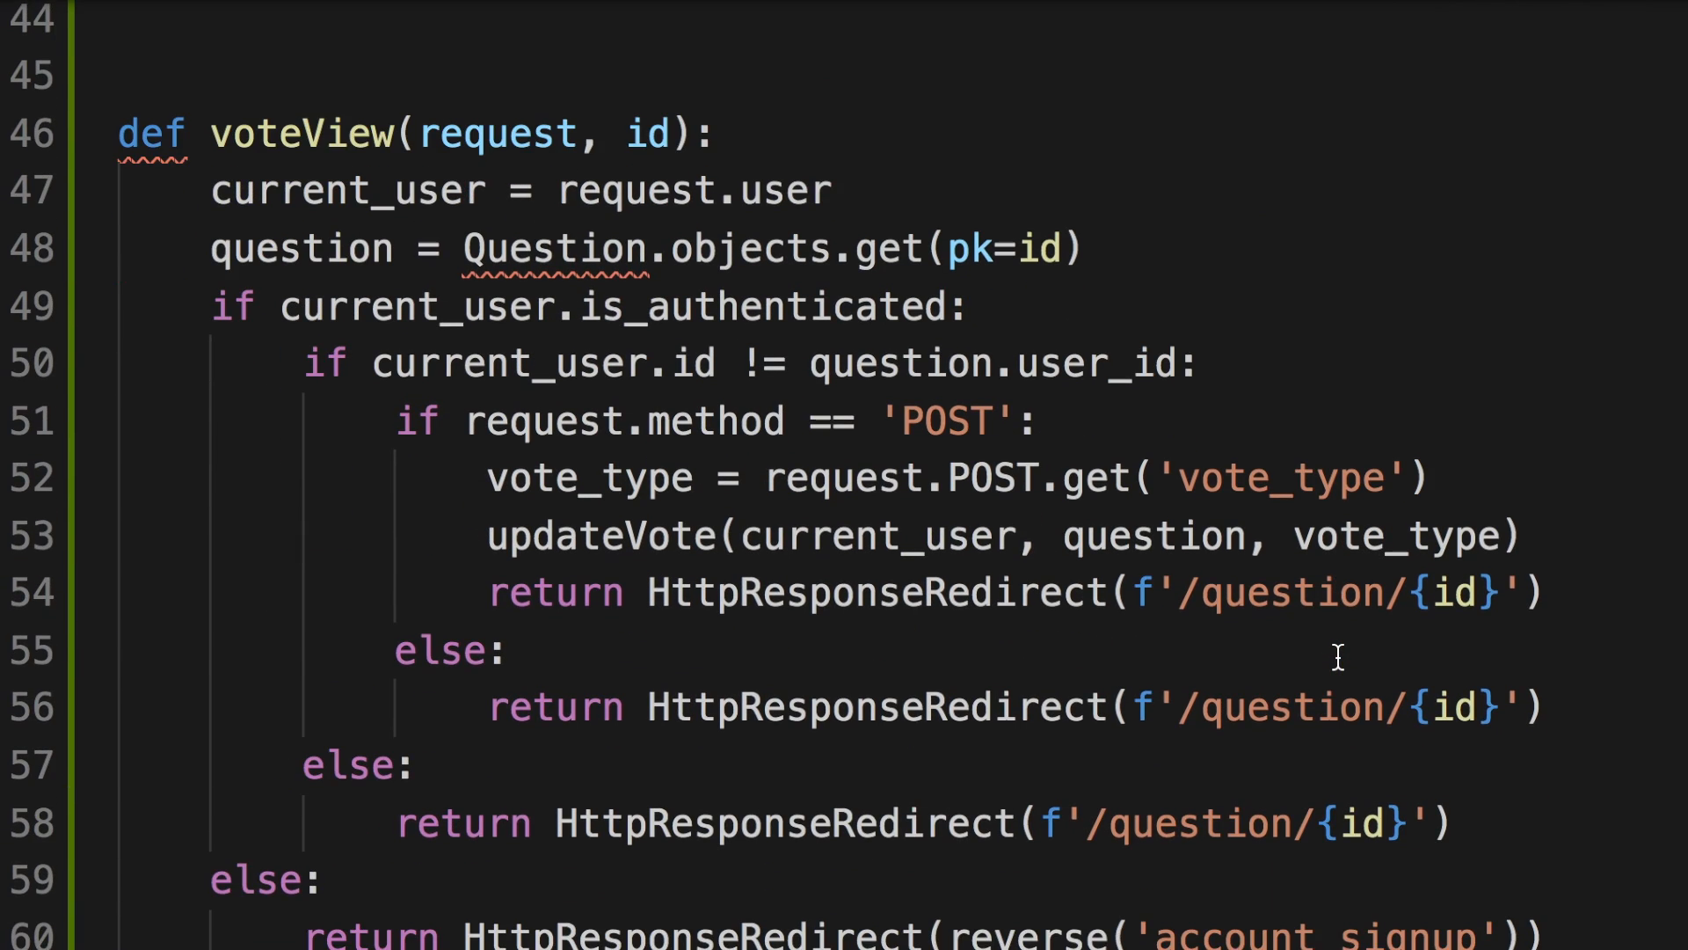
scroll("down", 3)
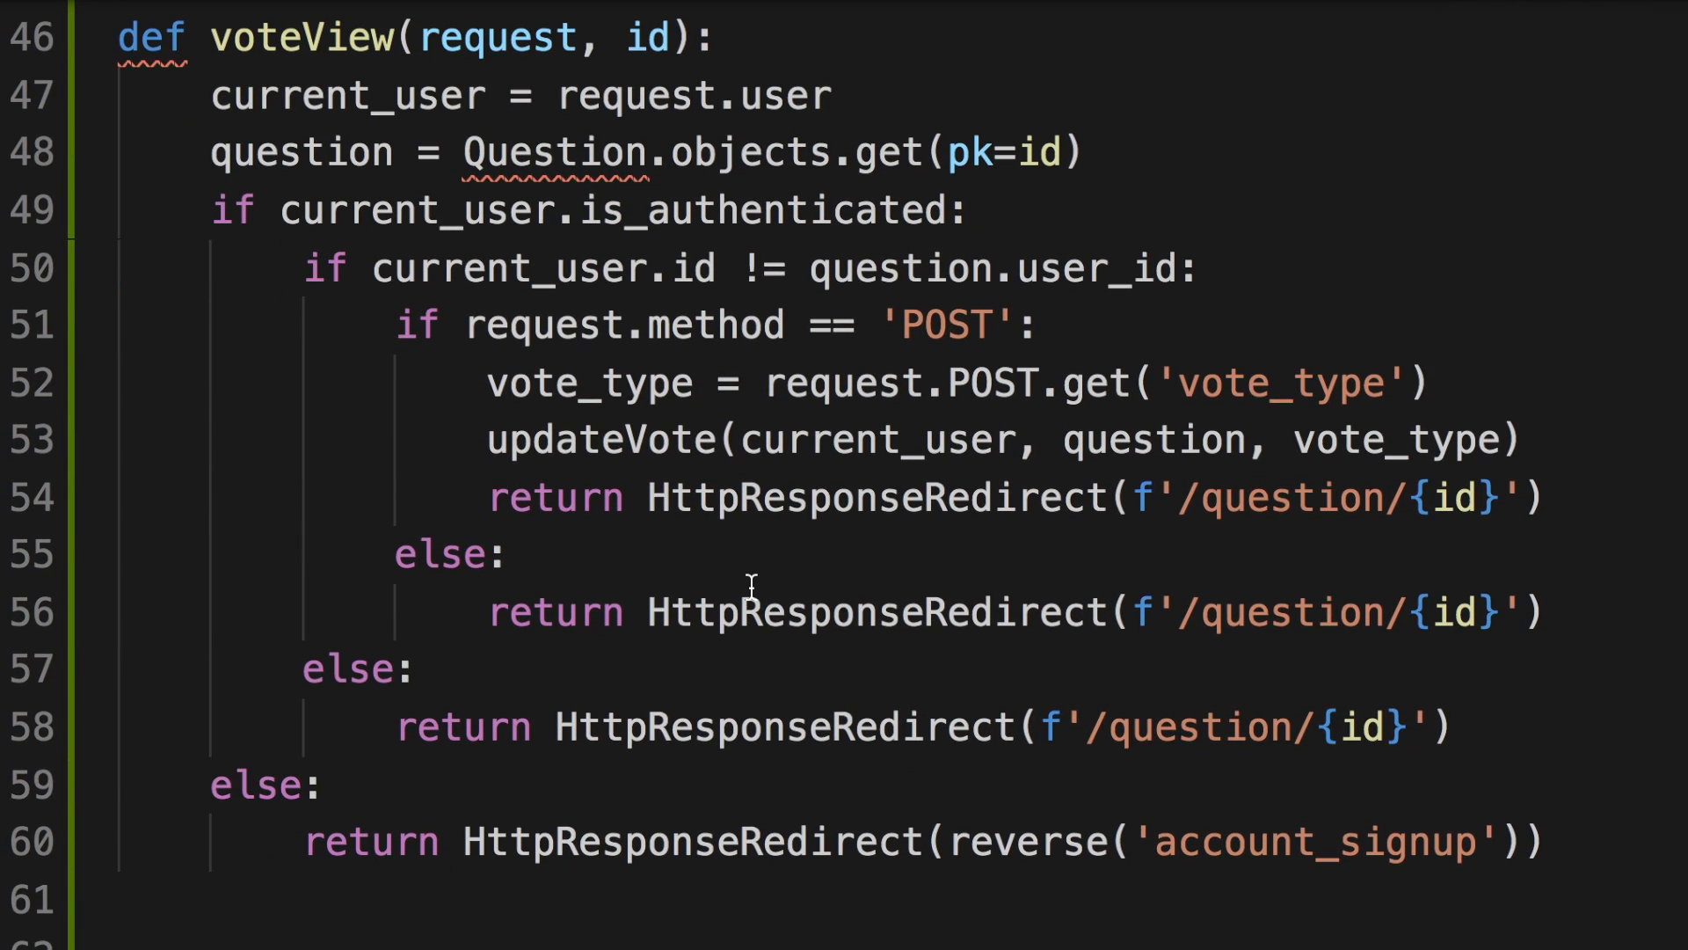
mouse_move(407, 310)
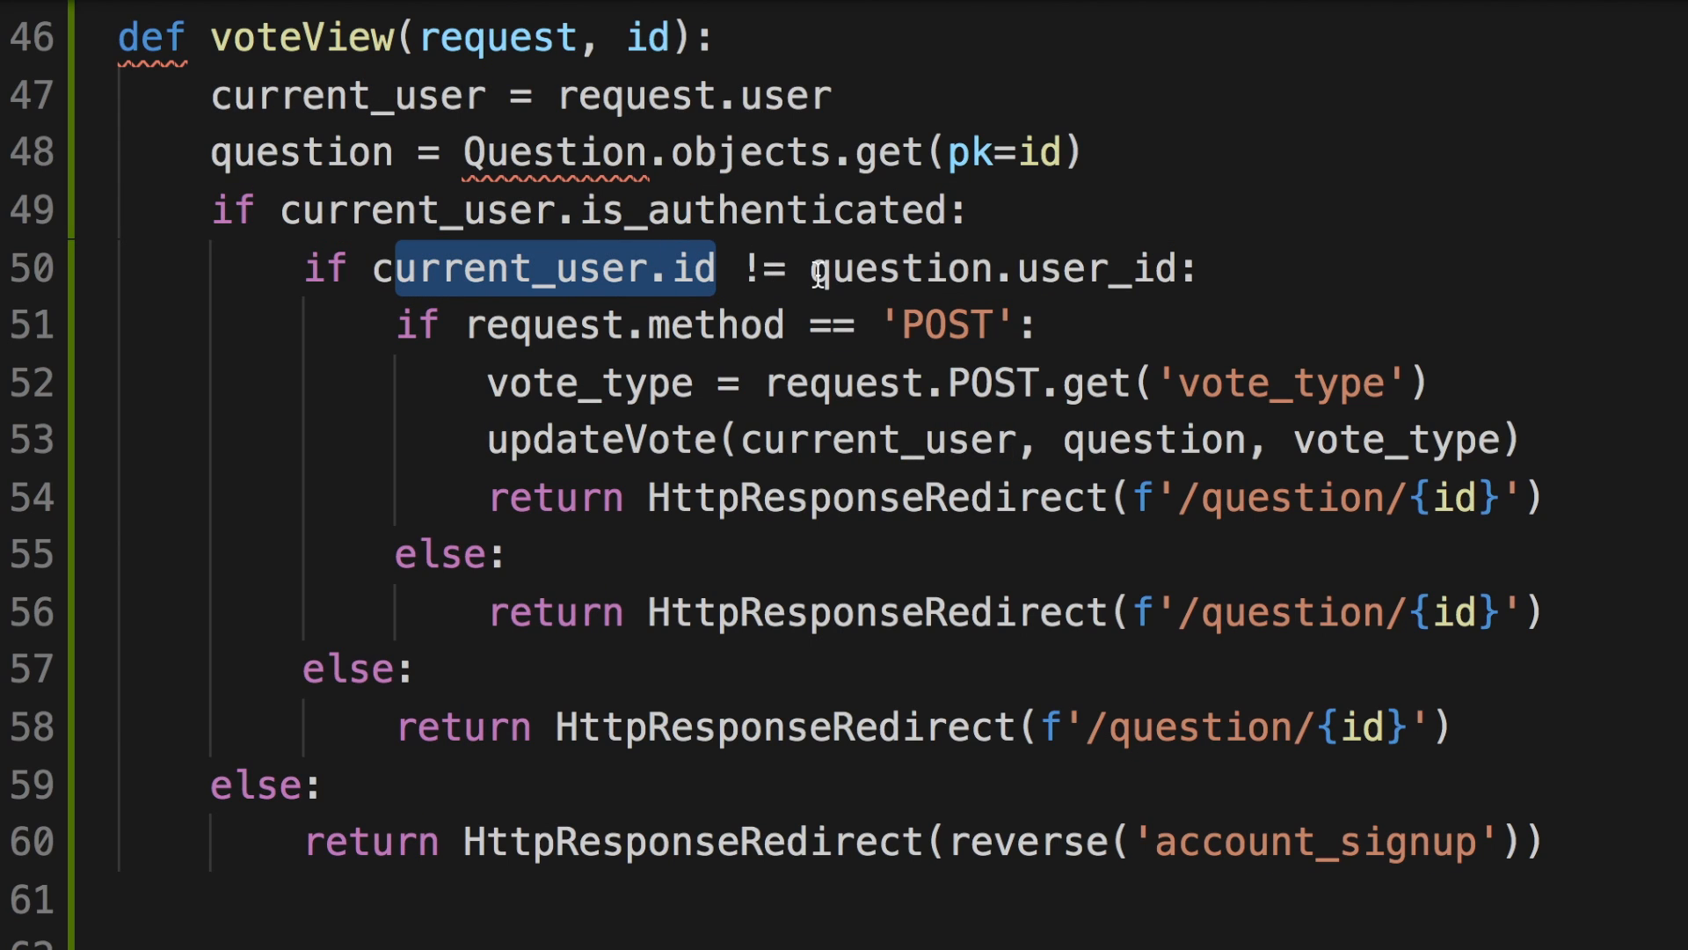
left_click(1090, 268)
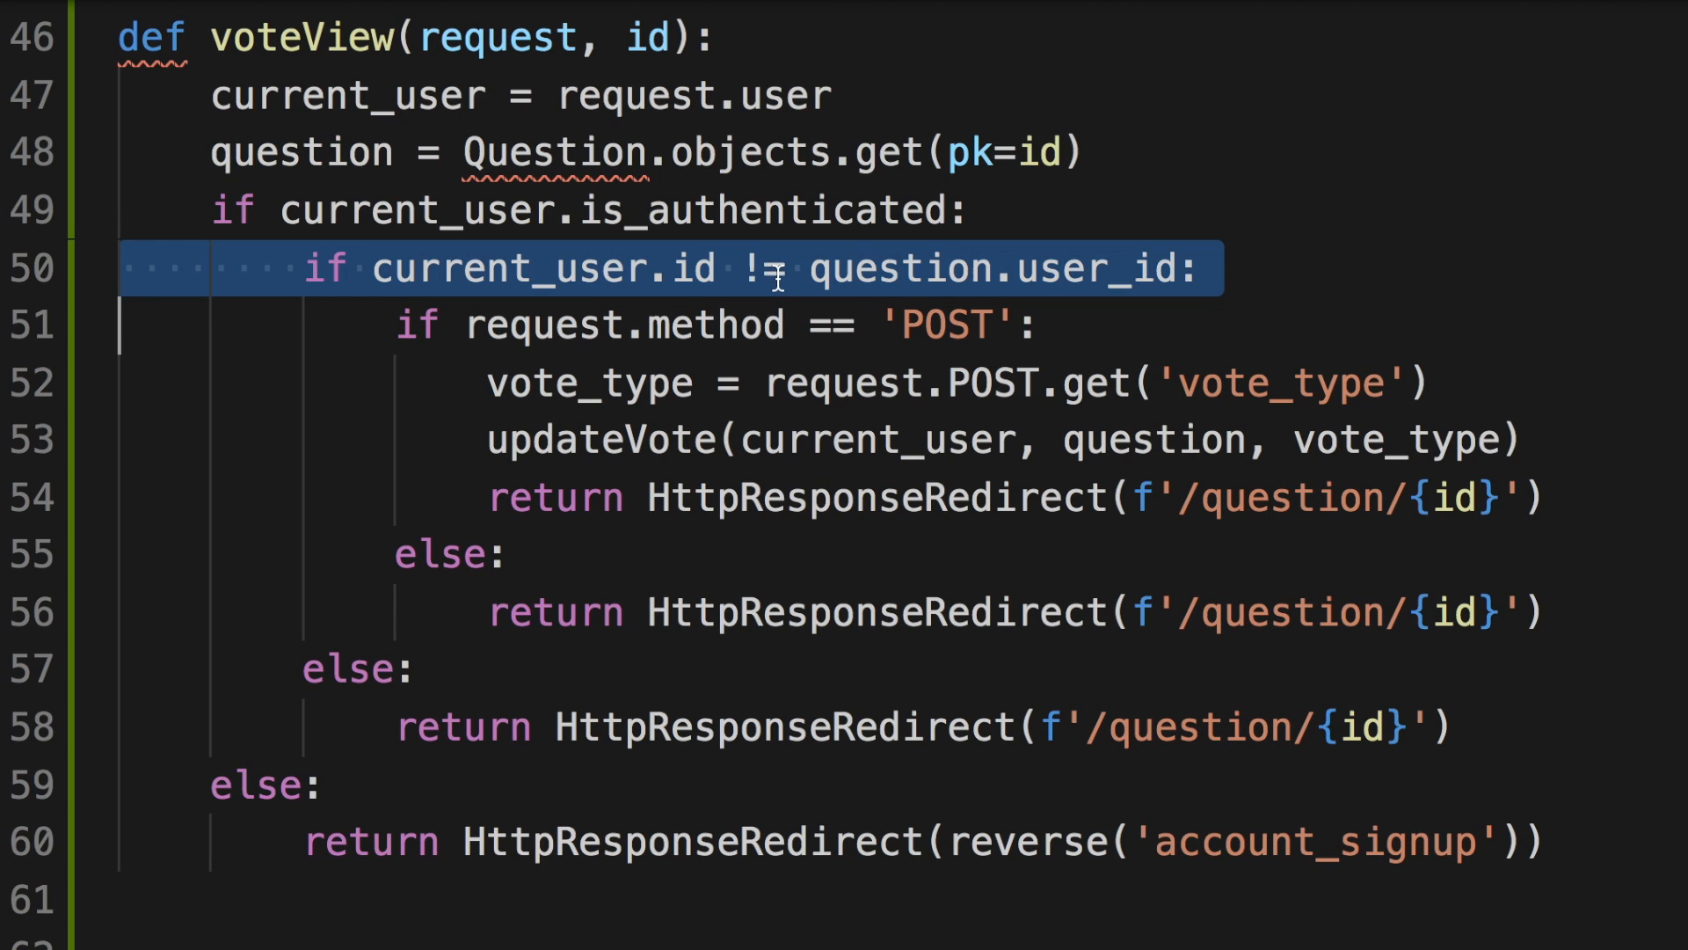
mouse_move(736, 326)
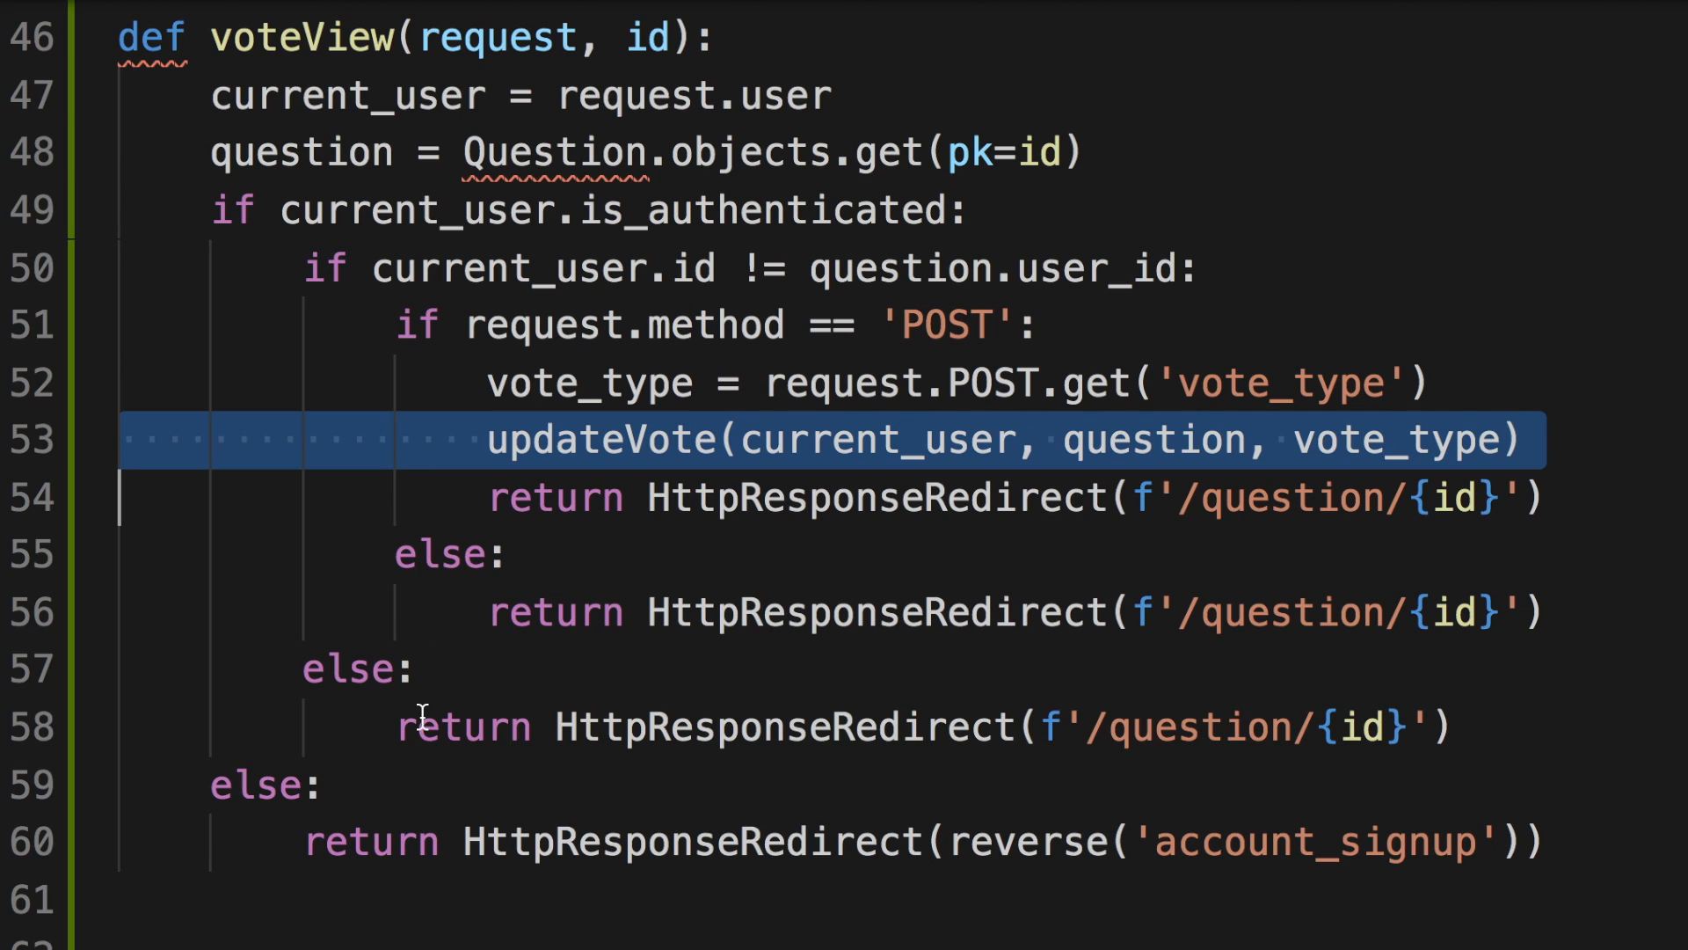
mouse_move(1549, 843)
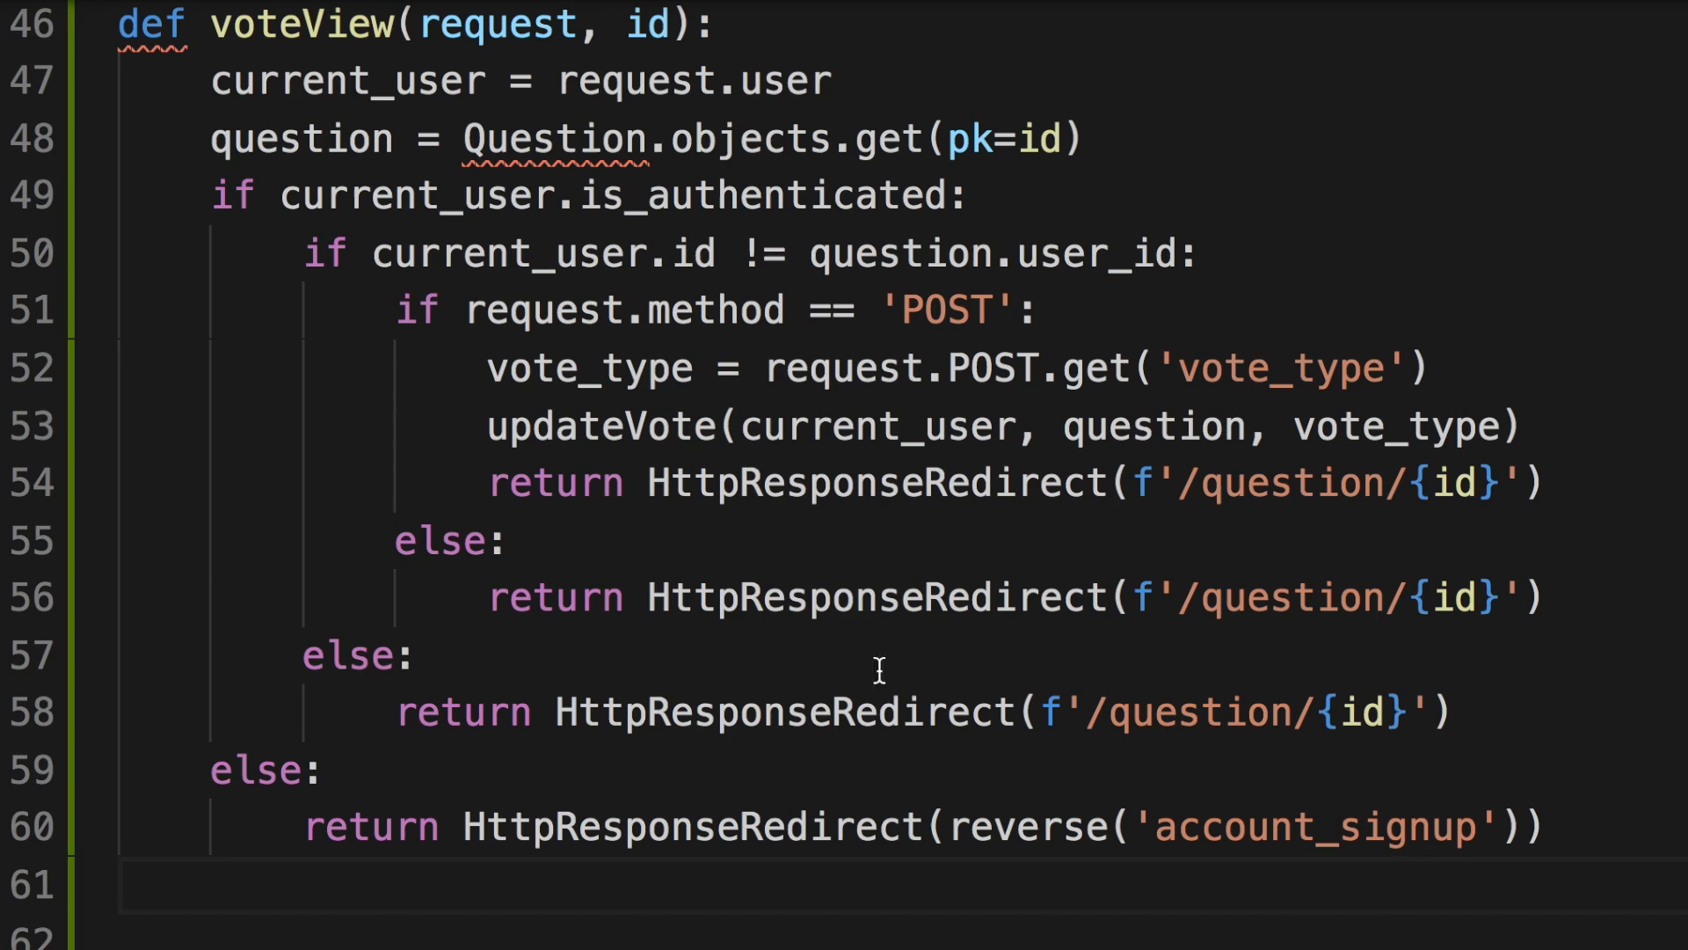
mouse_move(1327, 213)
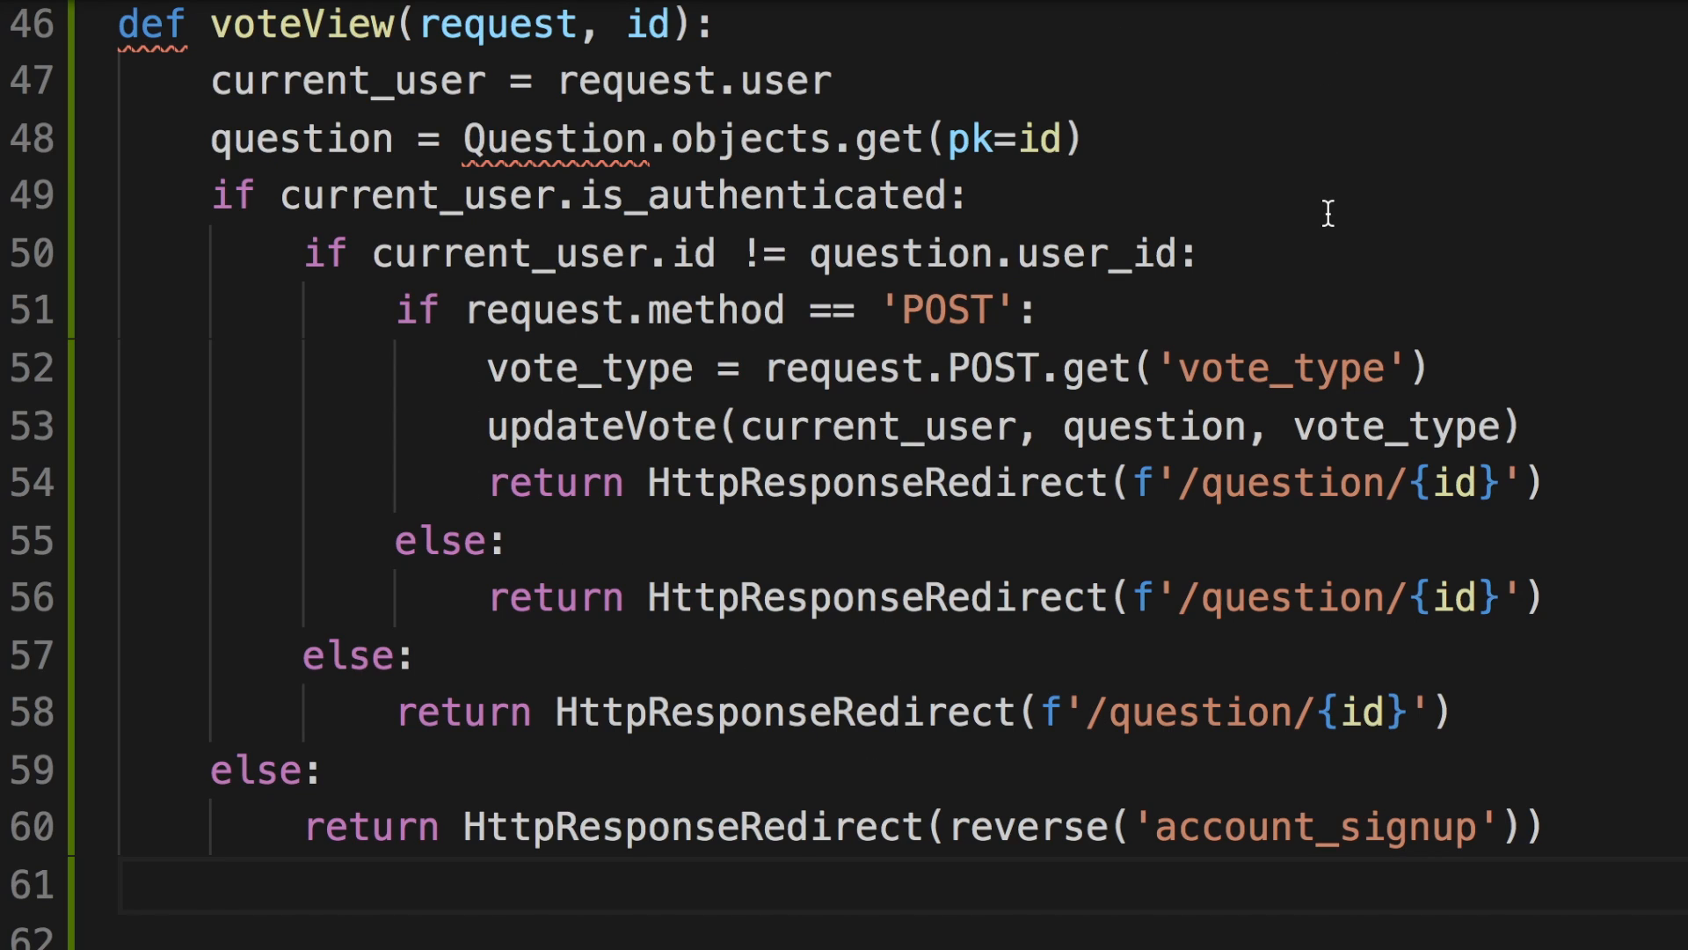
mouse_move(331, 311)
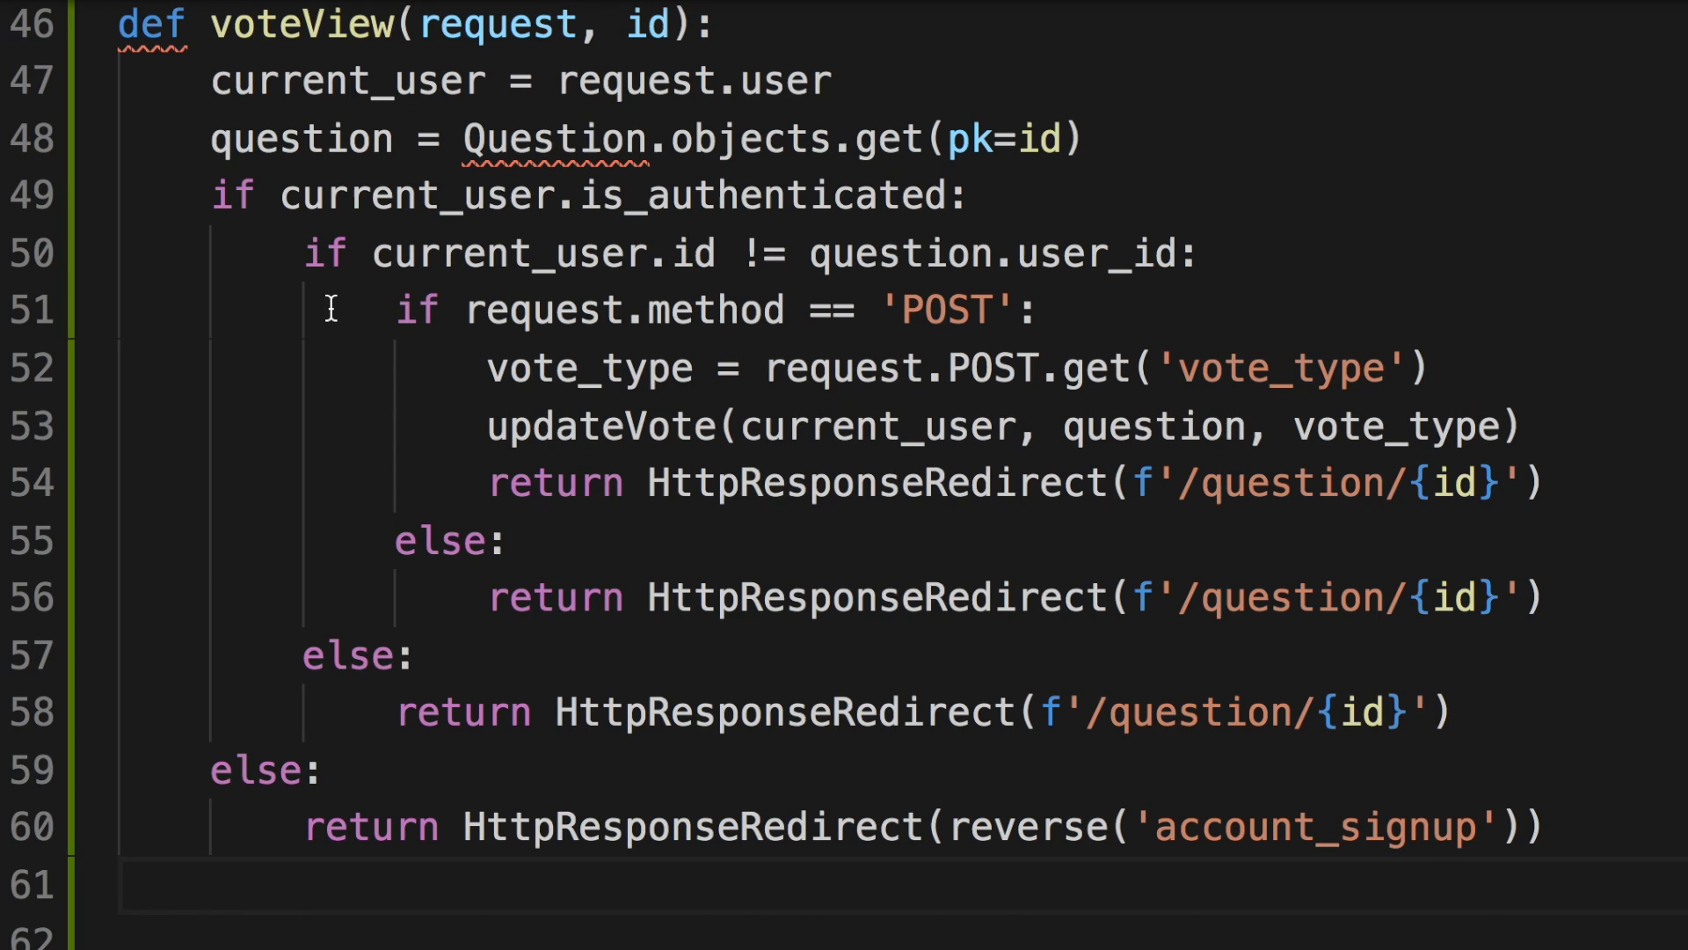
mouse_move(490, 571)
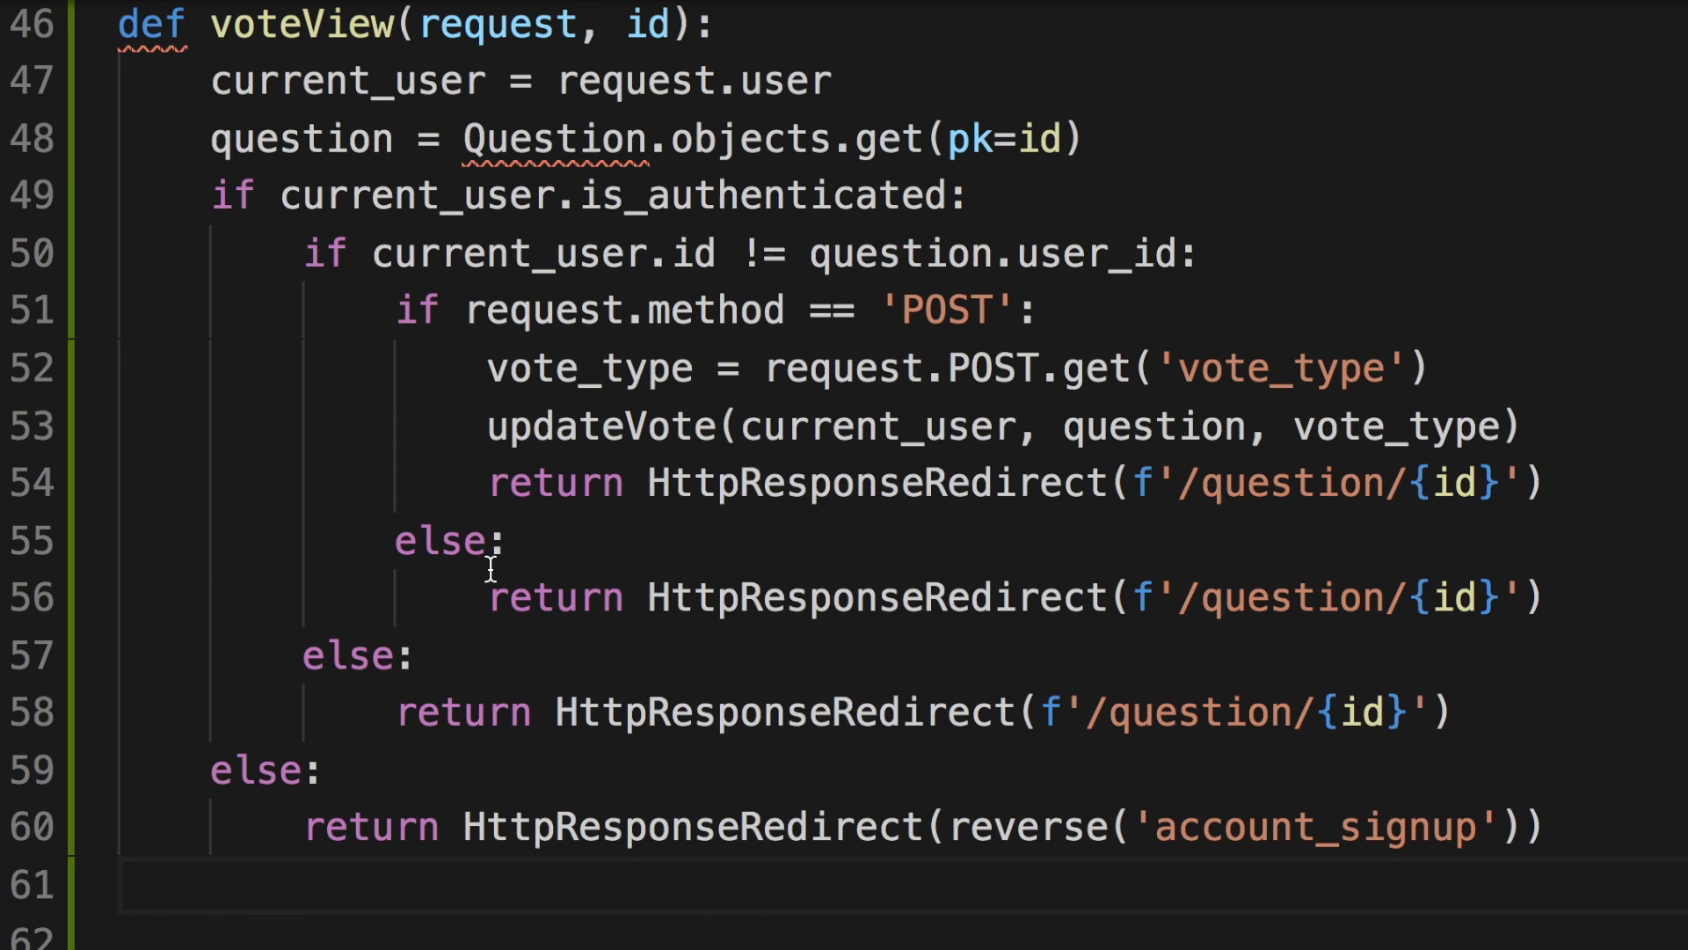
mouse_move(447, 622)
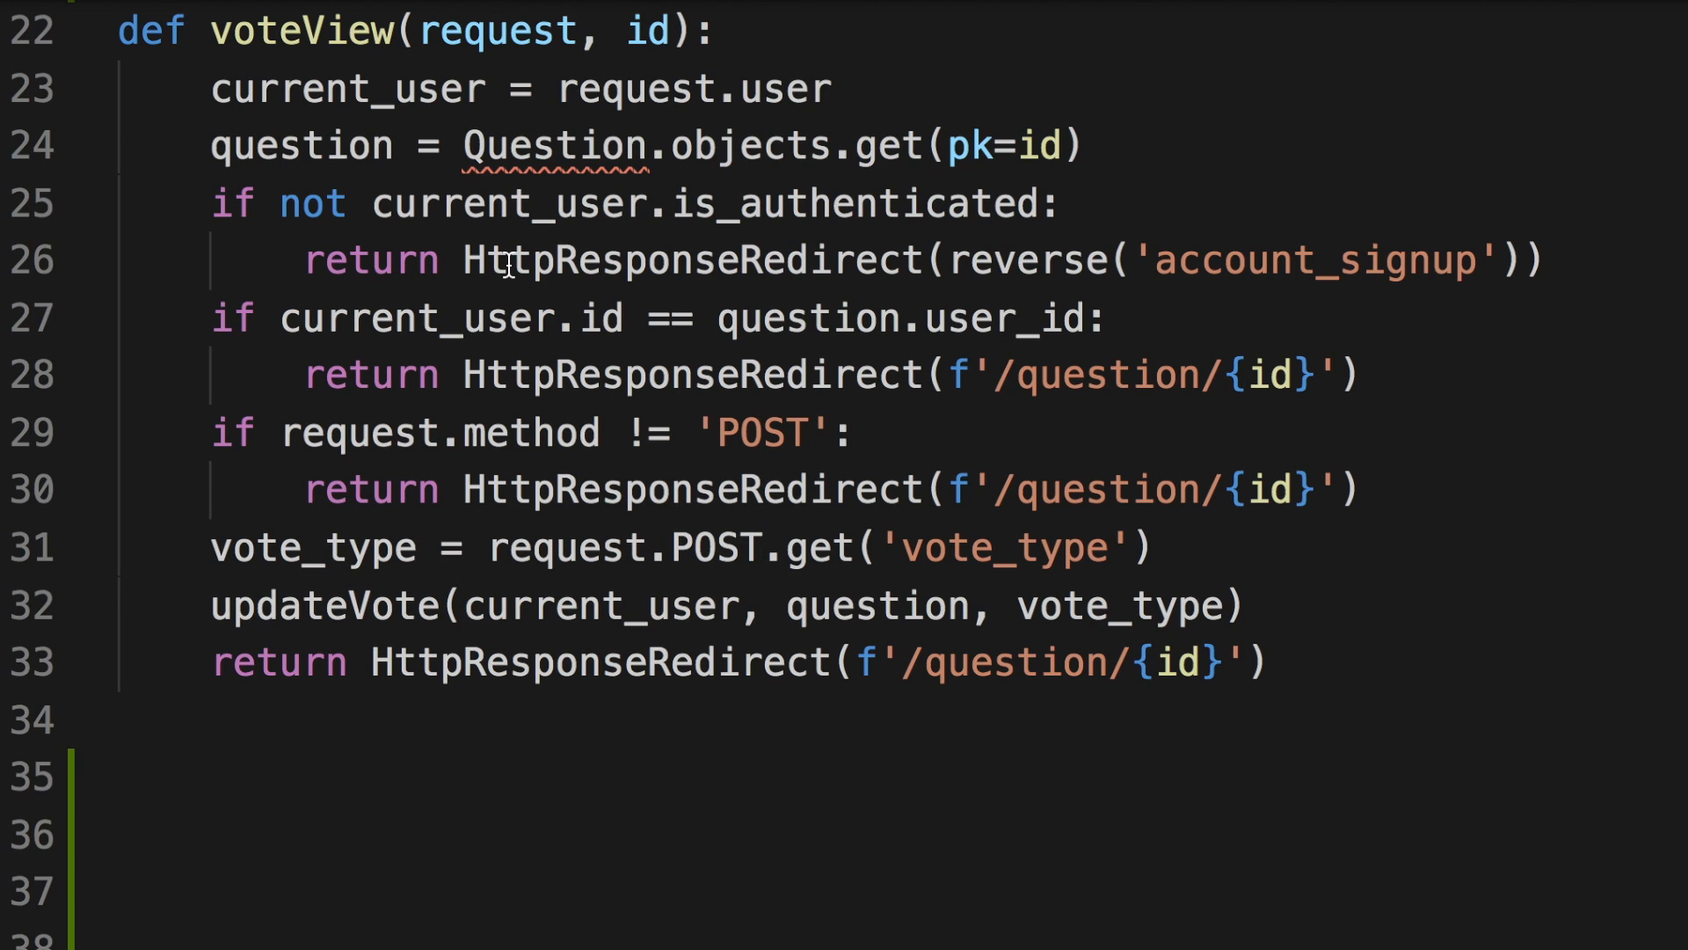
mouse_move(366, 436)
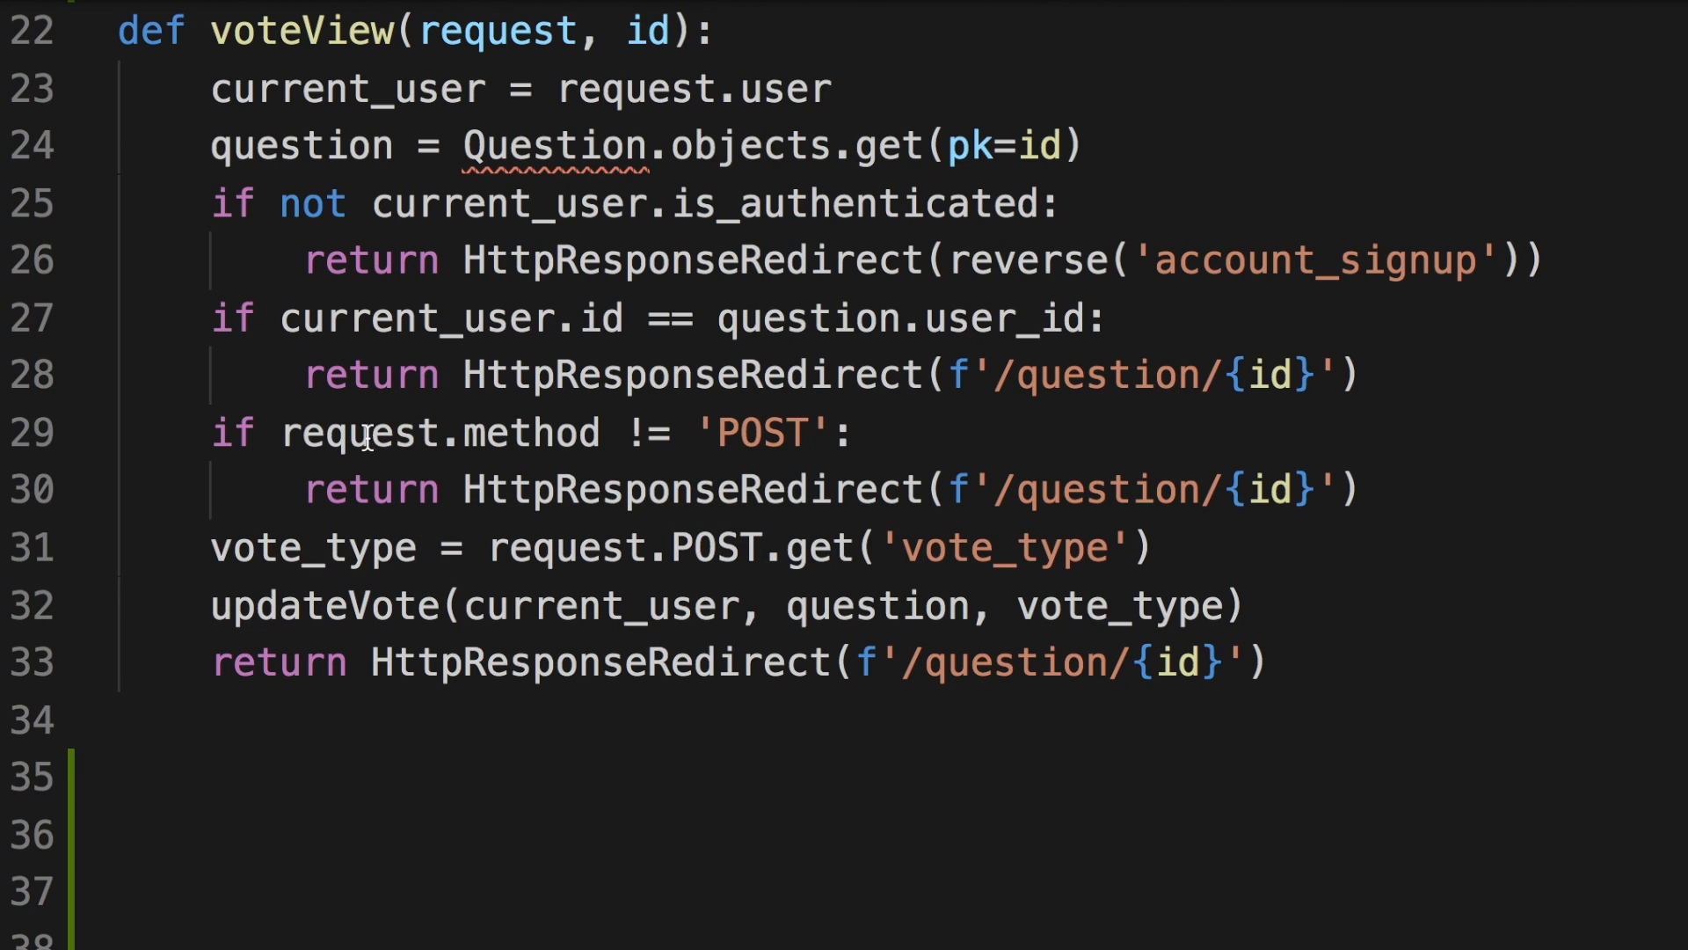